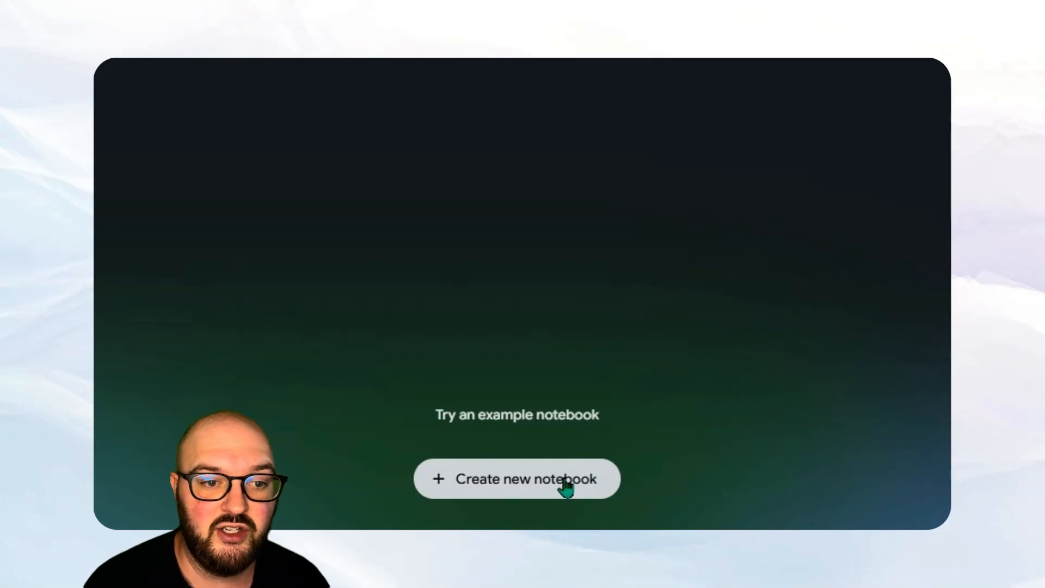
Create a new empty notebook so its Add sources panel appears
left_click(517, 479)
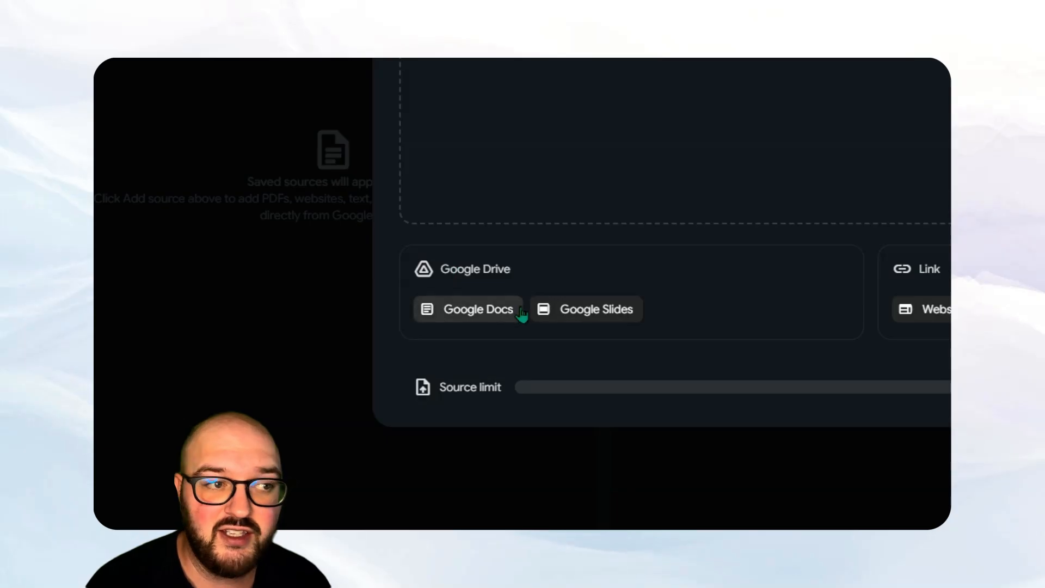
mouse_move(607, 275)
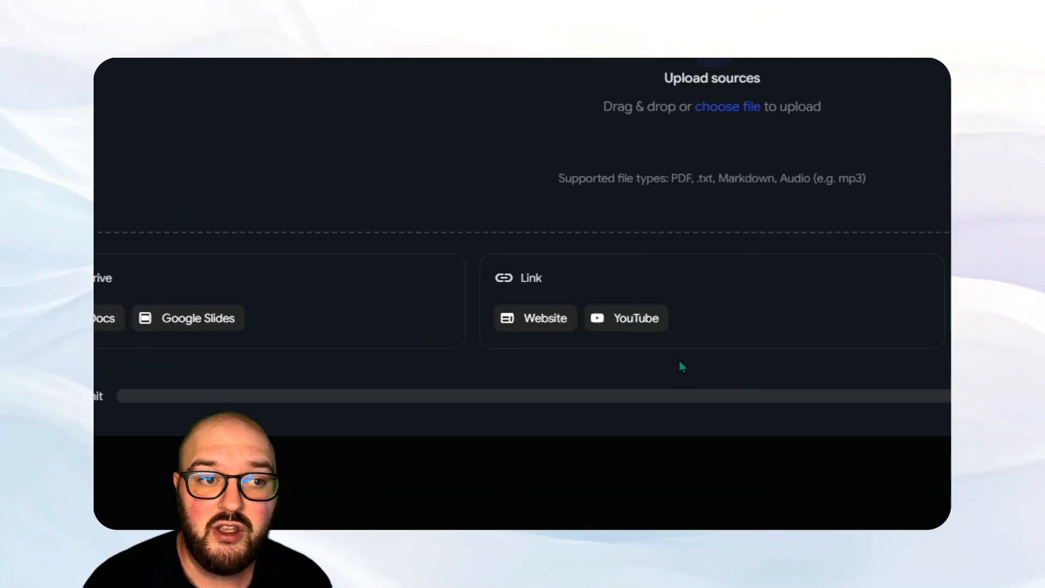
scroll("right", 3)
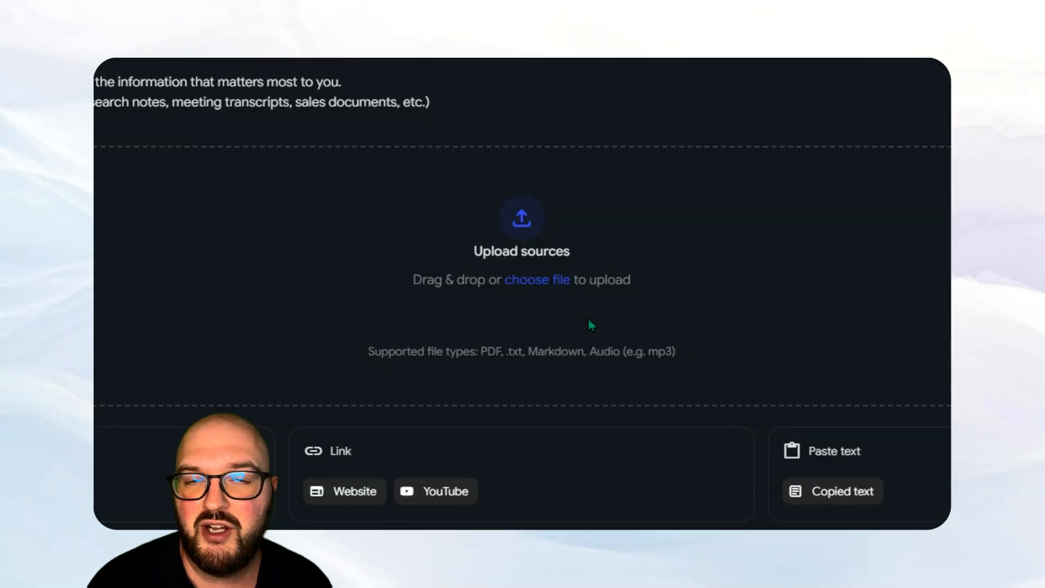
mouse_move(491, 370)
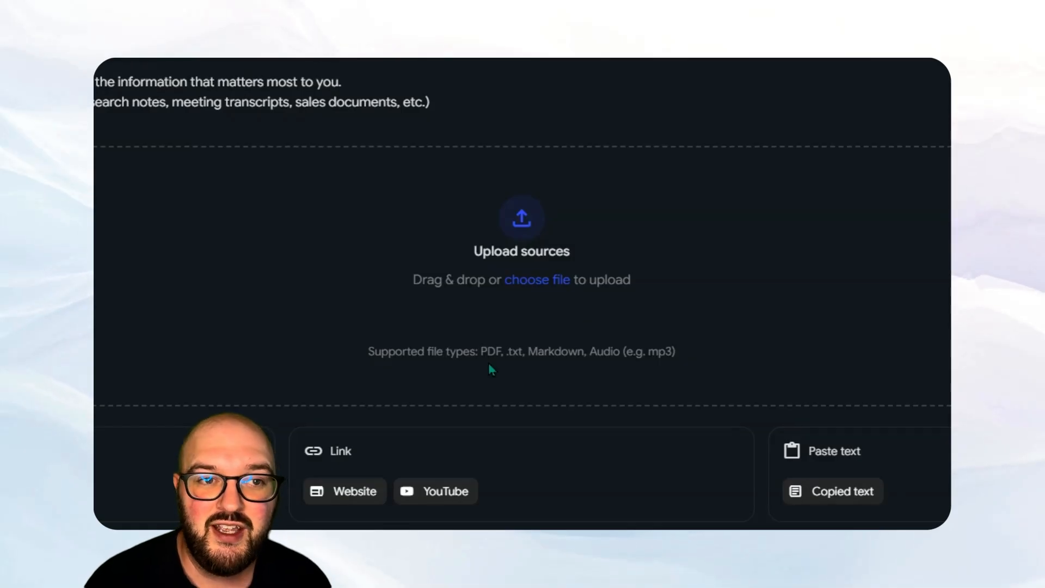
mouse_move(612, 360)
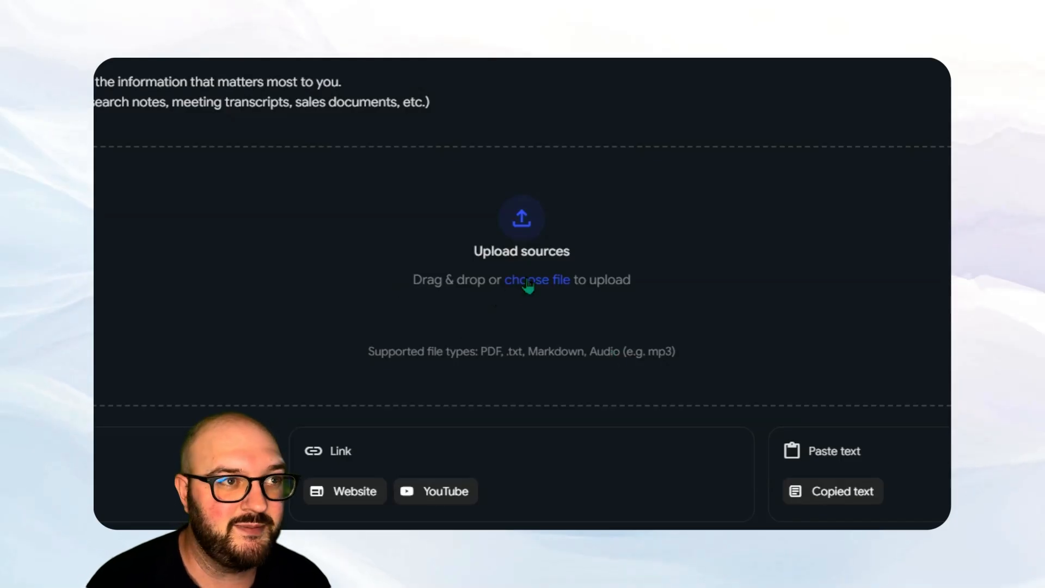
Browse for files to upload, opening the file picker on the project markdown files
left_click(537, 280)
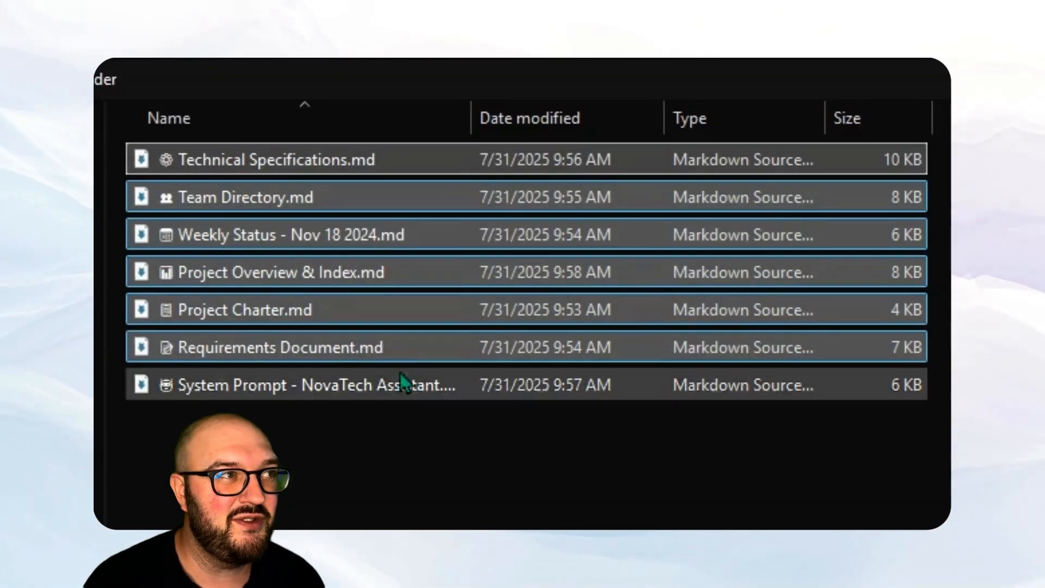
mouse_move(275, 159)
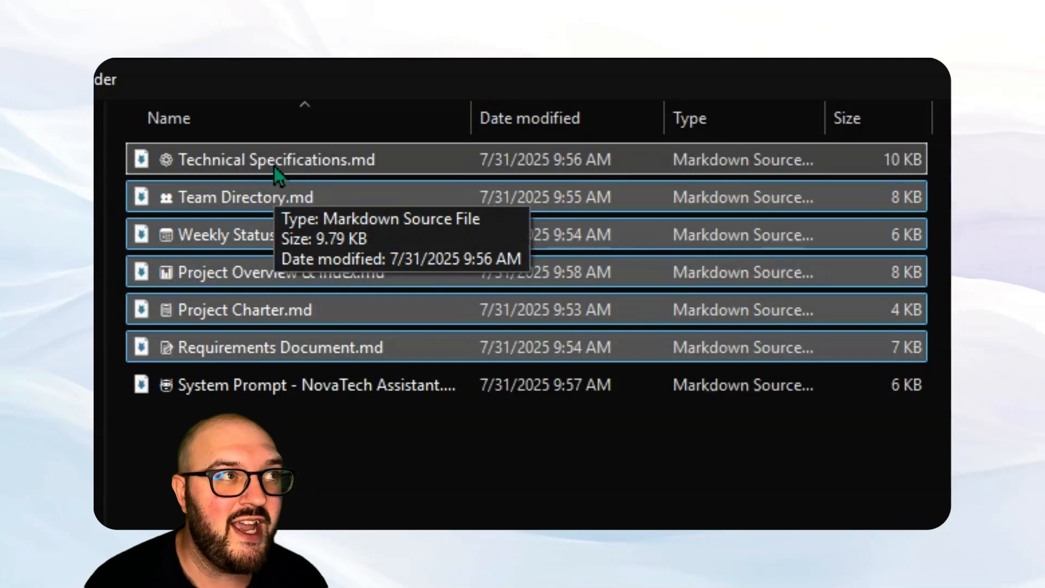
mouse_move(300, 197)
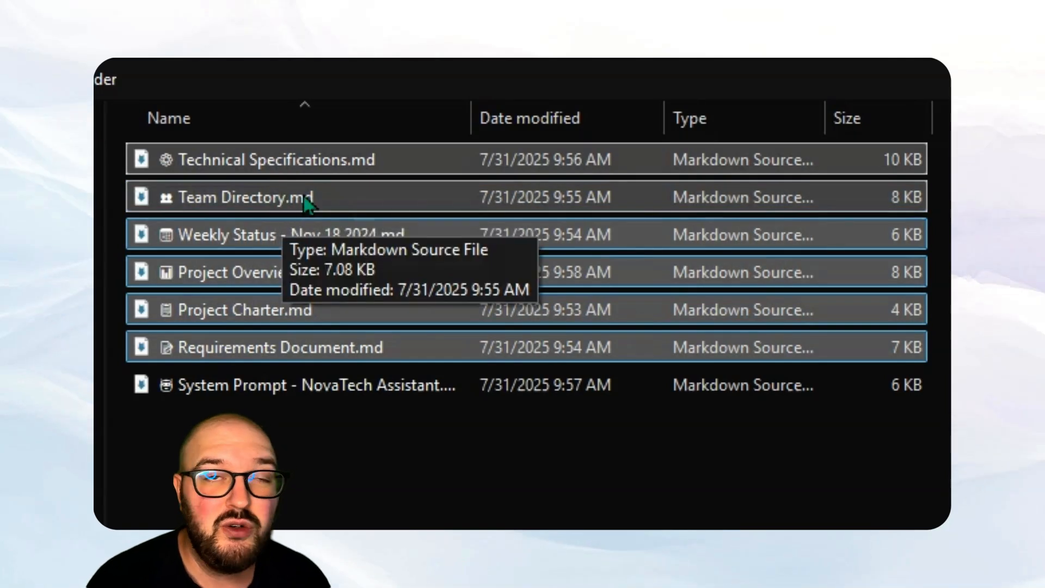
mouse_move(373, 250)
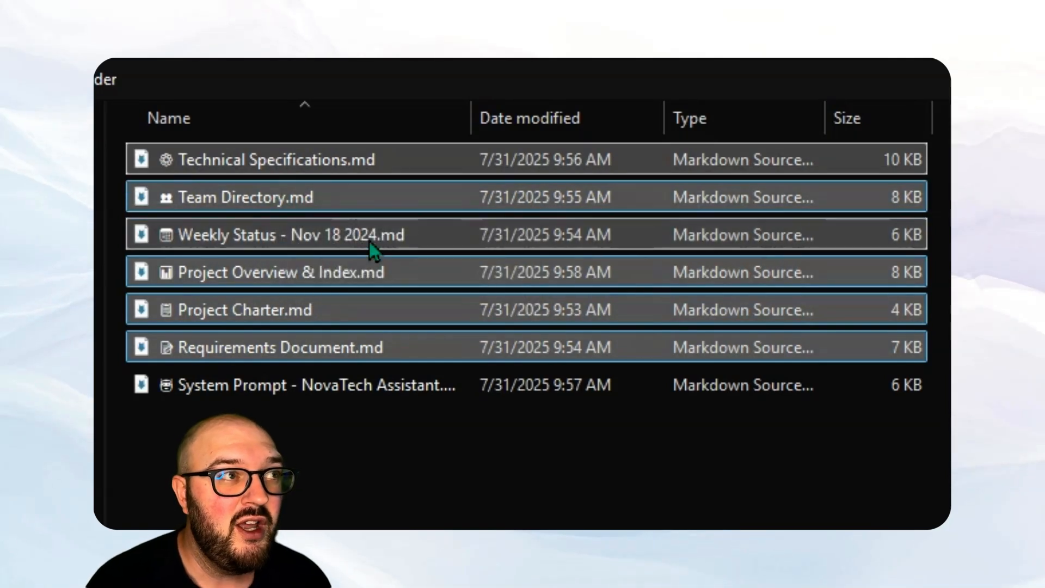
mouse_move(374, 250)
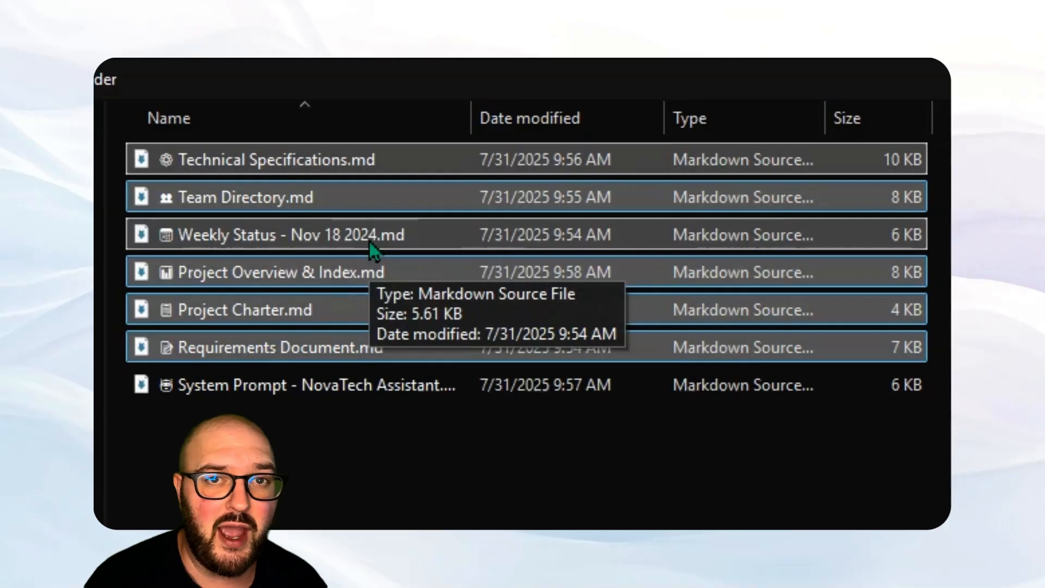
mouse_move(377, 308)
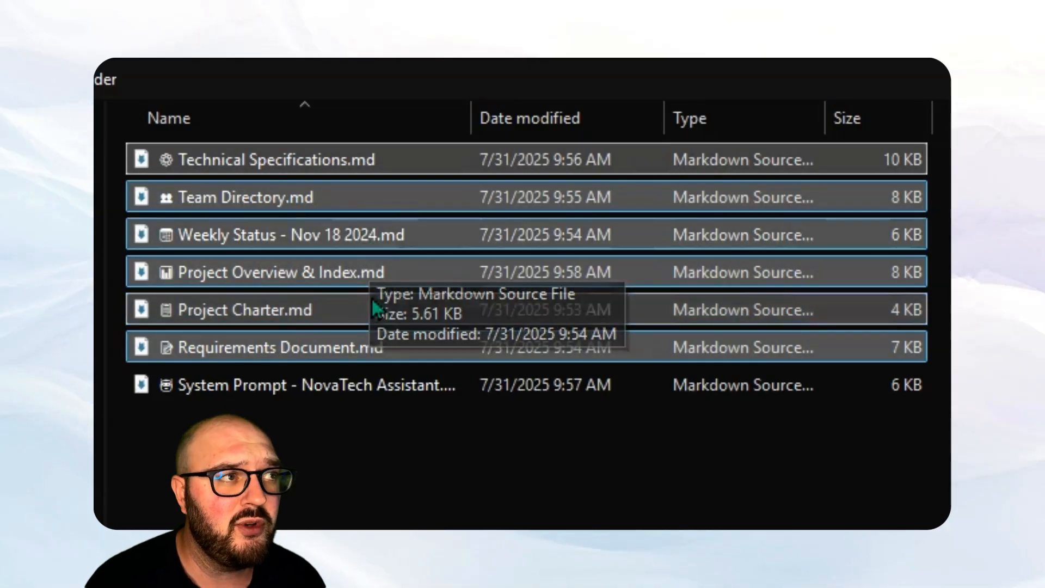
mouse_move(302, 272)
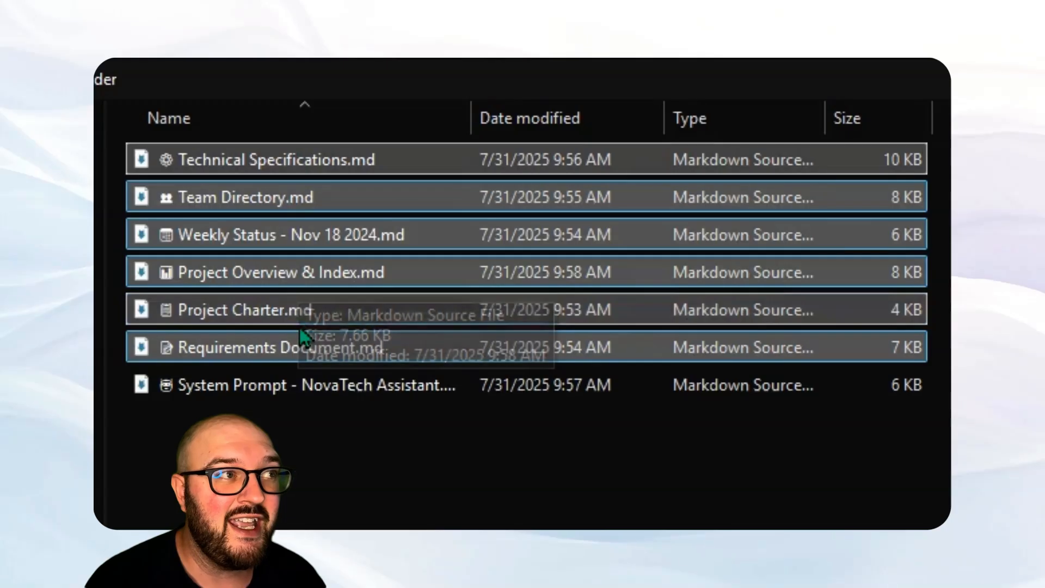
mouse_move(313, 322)
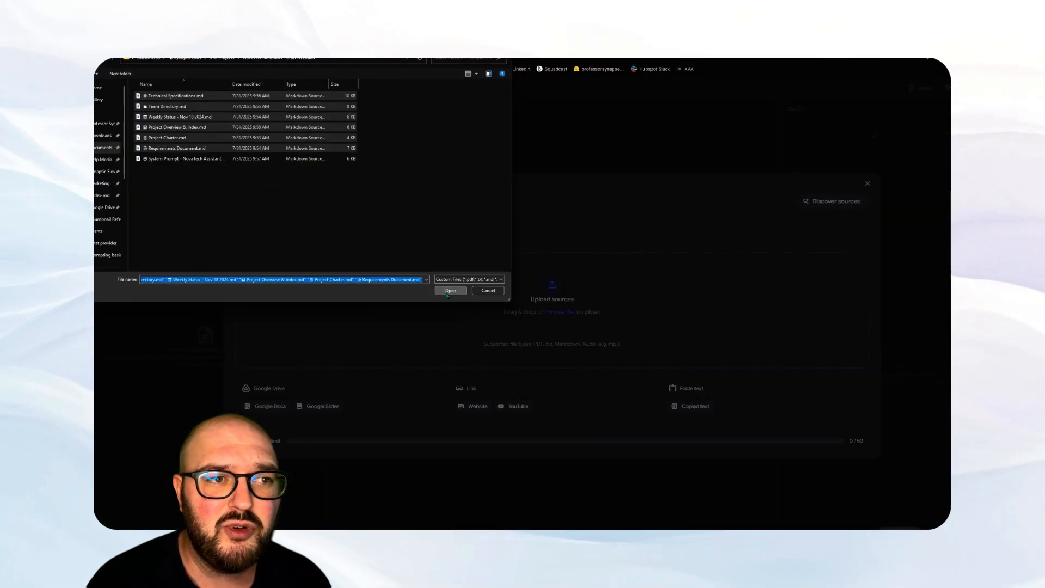
Upload the six selected markdown files as notebook sources
left_click(451, 291)
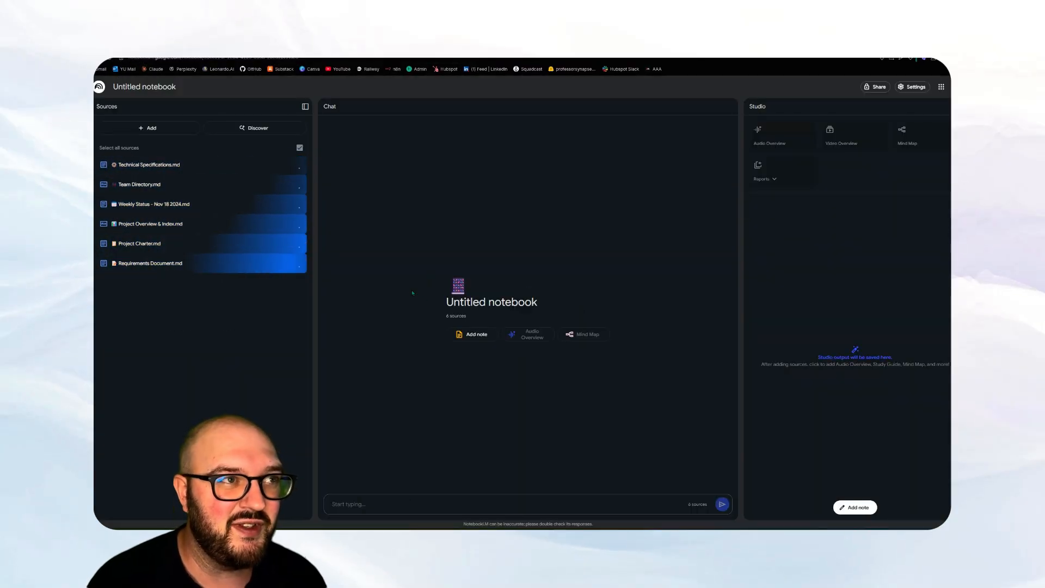
left_click(299, 147)
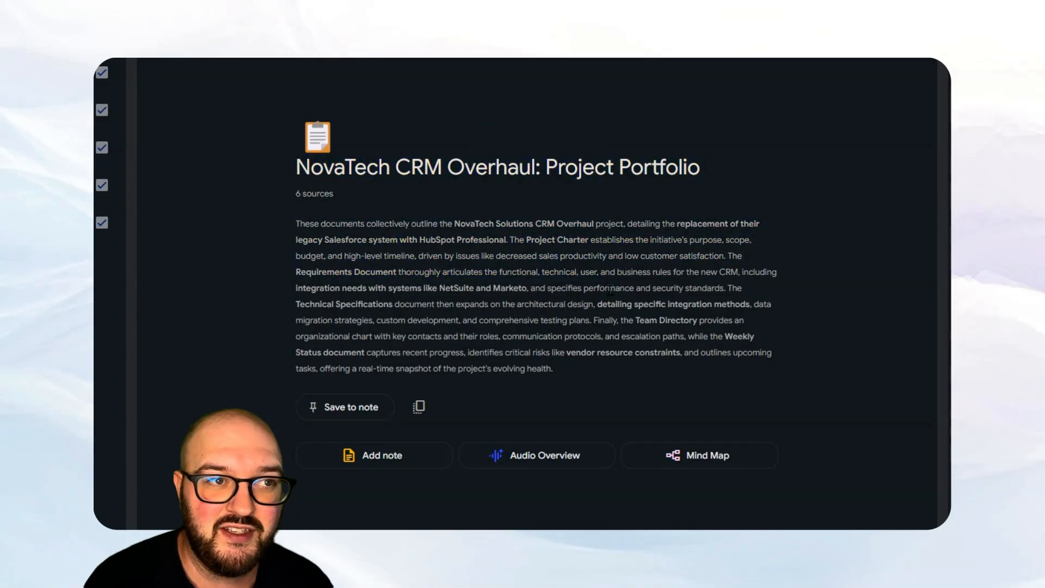
mouse_move(318, 214)
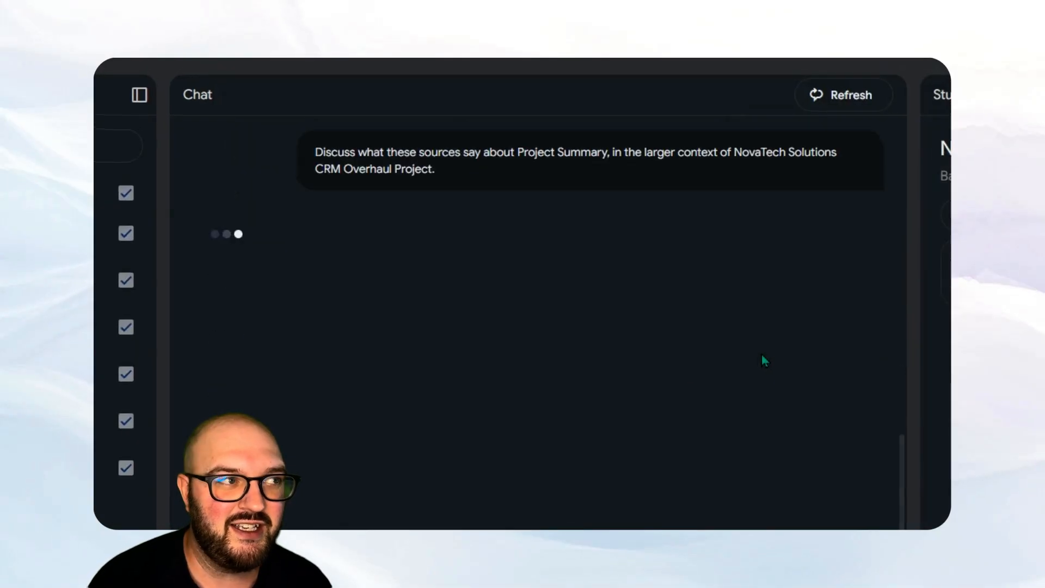
mouse_move(446, 222)
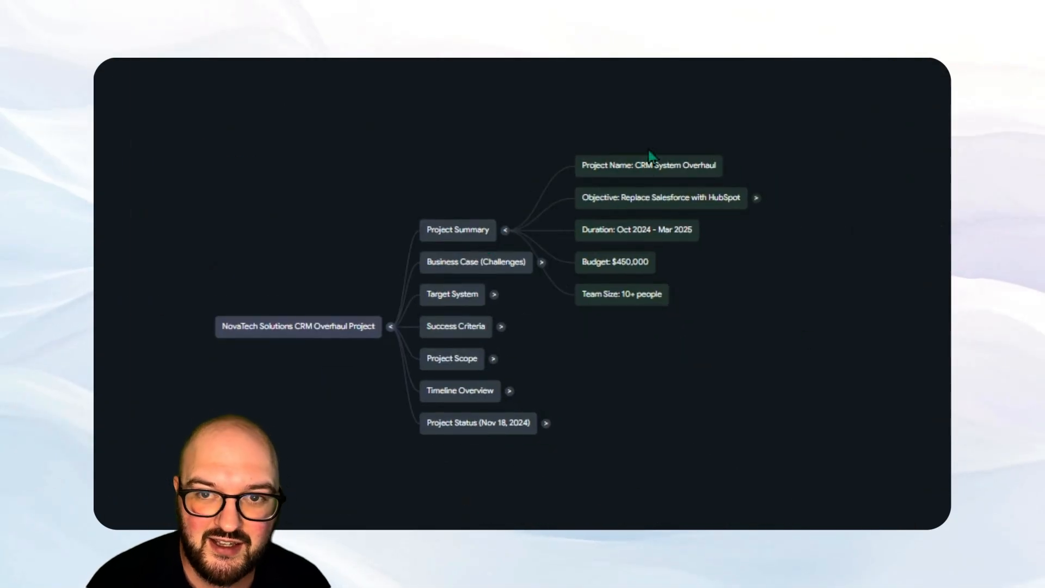
mouse_move(608, 298)
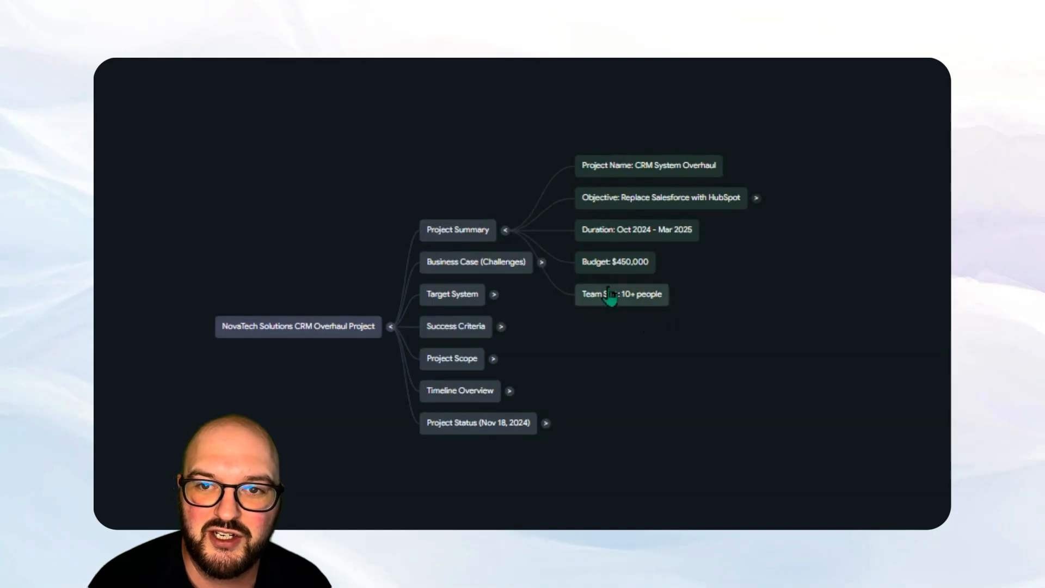
mouse_move(467, 212)
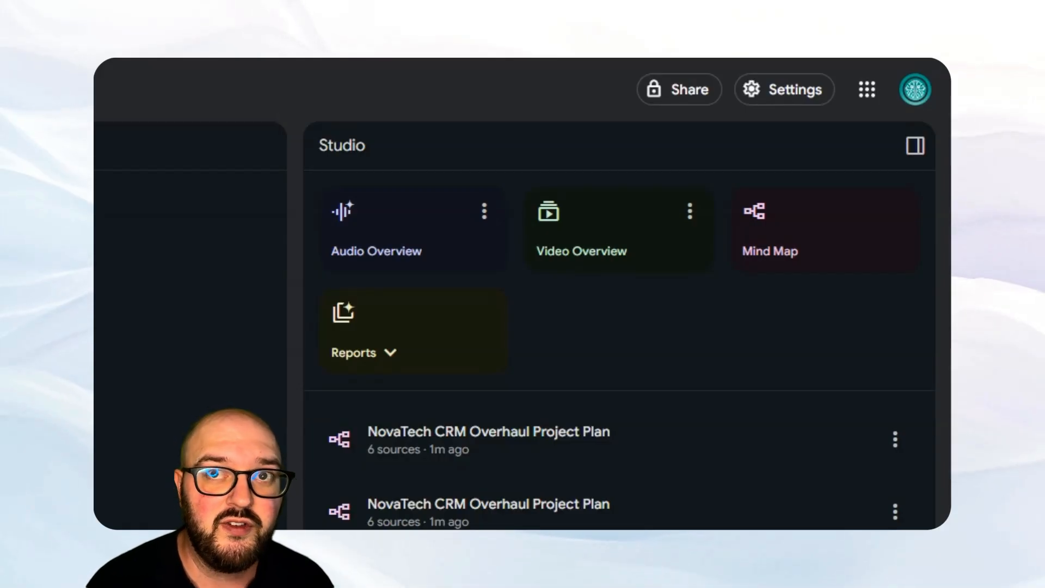
mouse_move(597, 242)
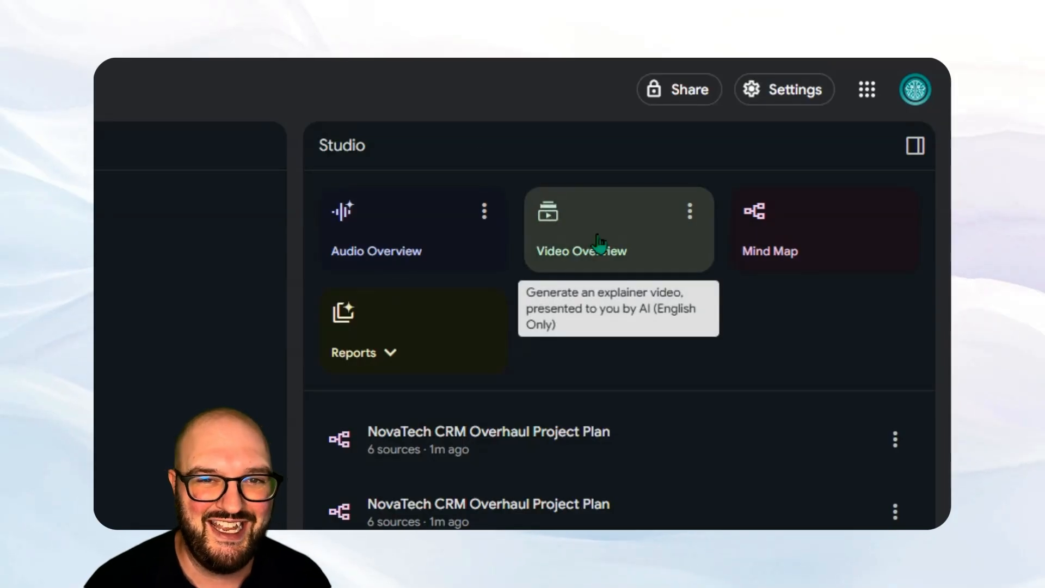
mouse_move(587, 237)
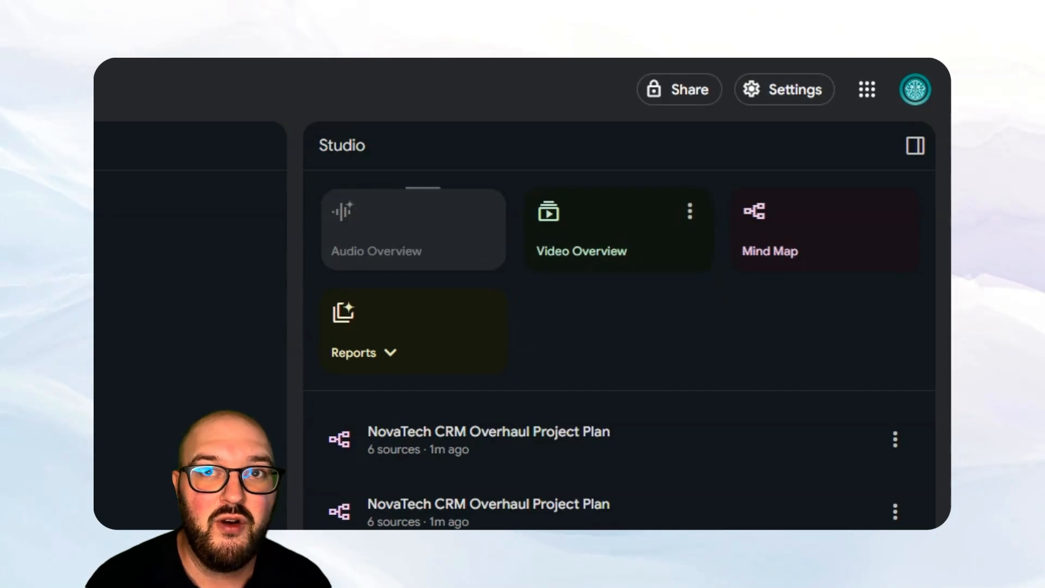
Start generating an Audio Overview from the Studio panel
left_click(413, 229)
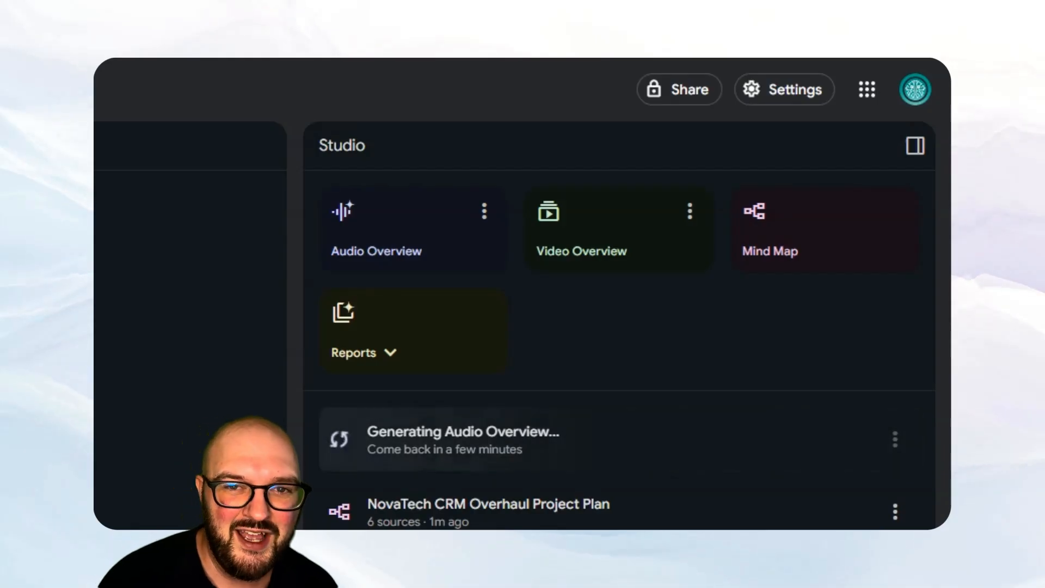
mouse_move(577, 243)
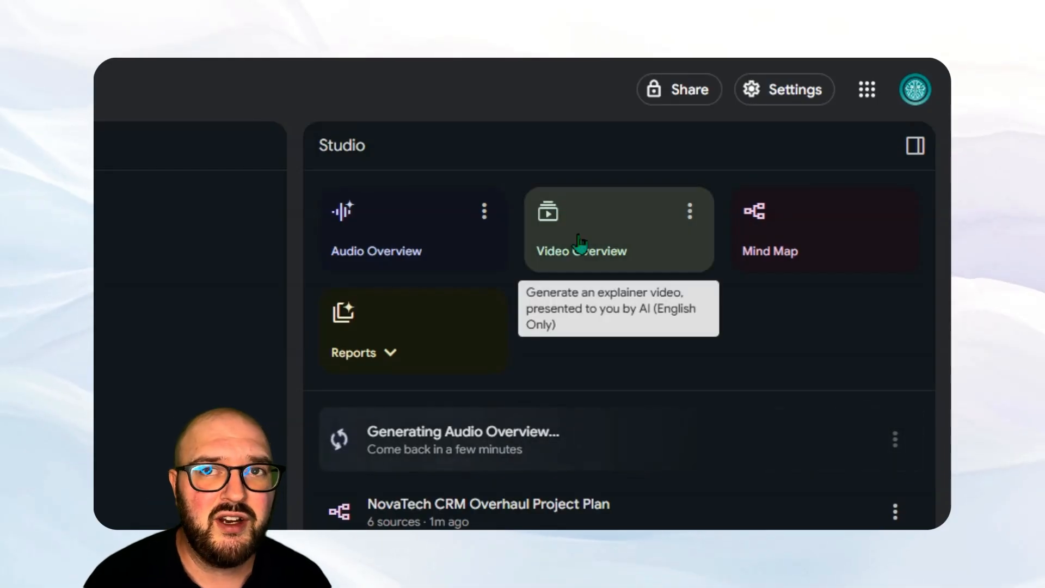
mouse_move(590, 257)
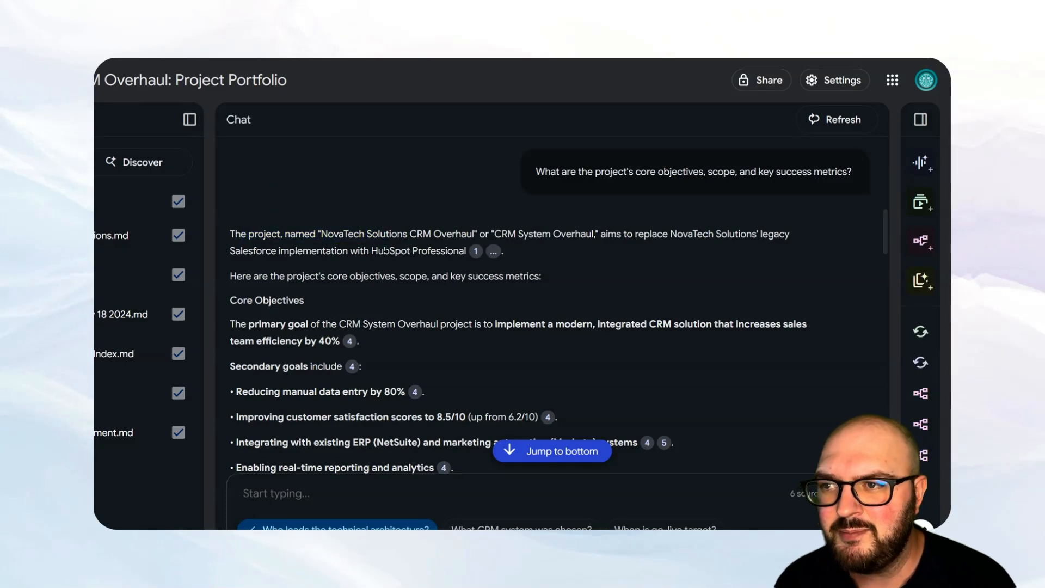
Read through the chat's cited answer on objectives, scope and success metrics
scroll("down", 3)
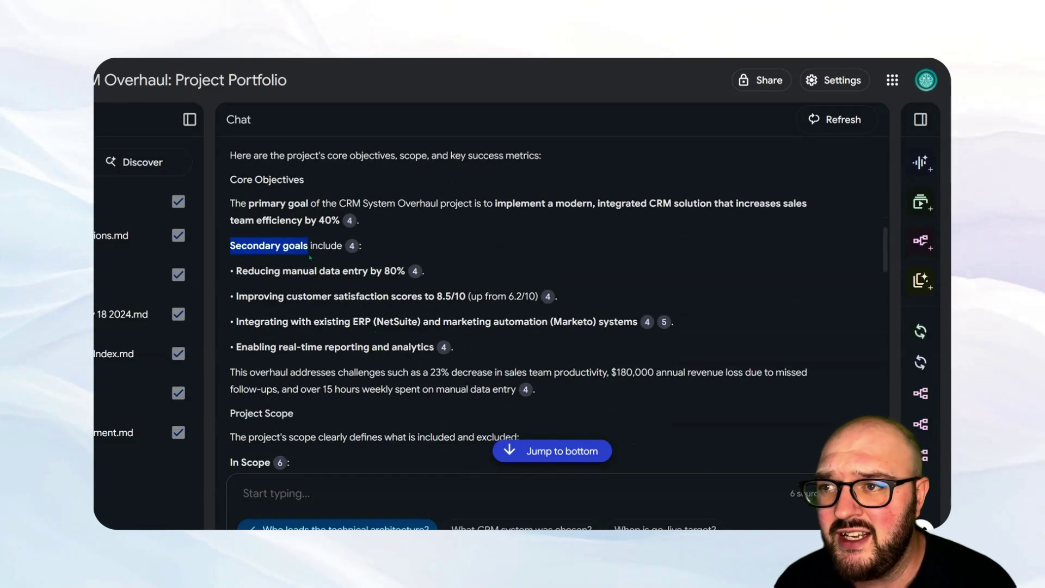
scroll("down", 3)
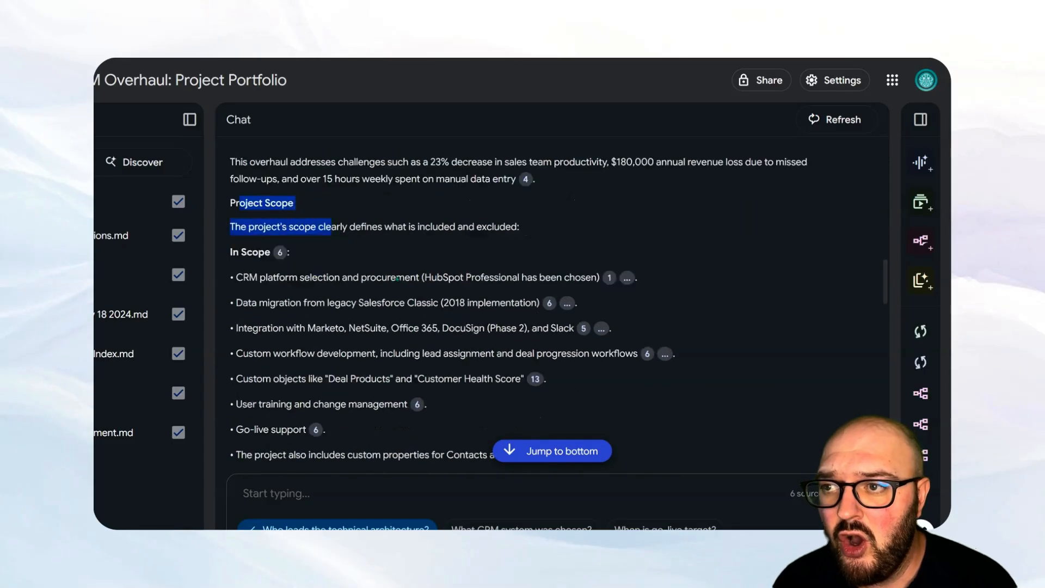
scroll("down", 3)
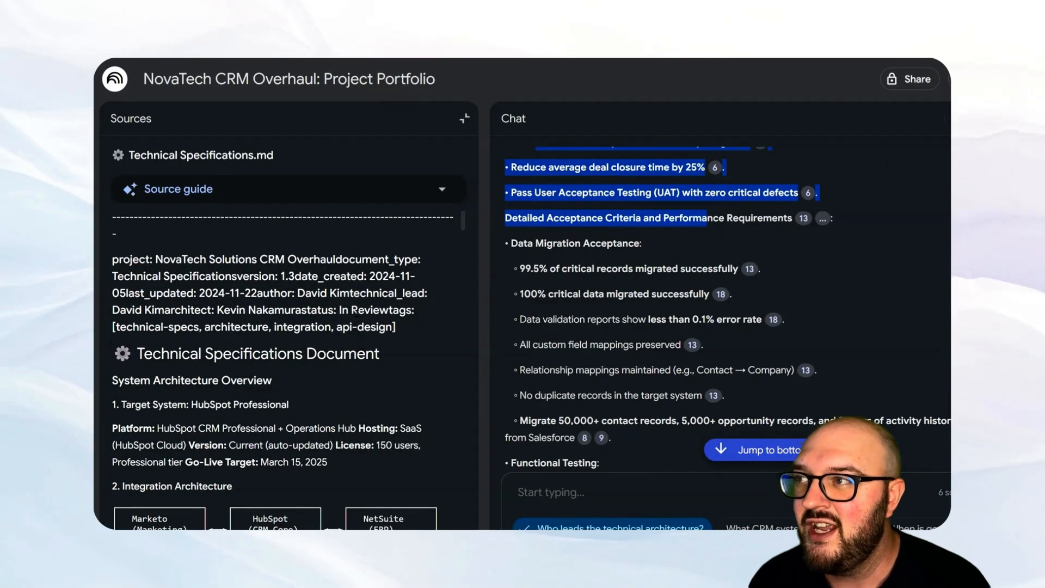
Scroll the Technical Specifications source around its architecture overview
scroll("down", 3)
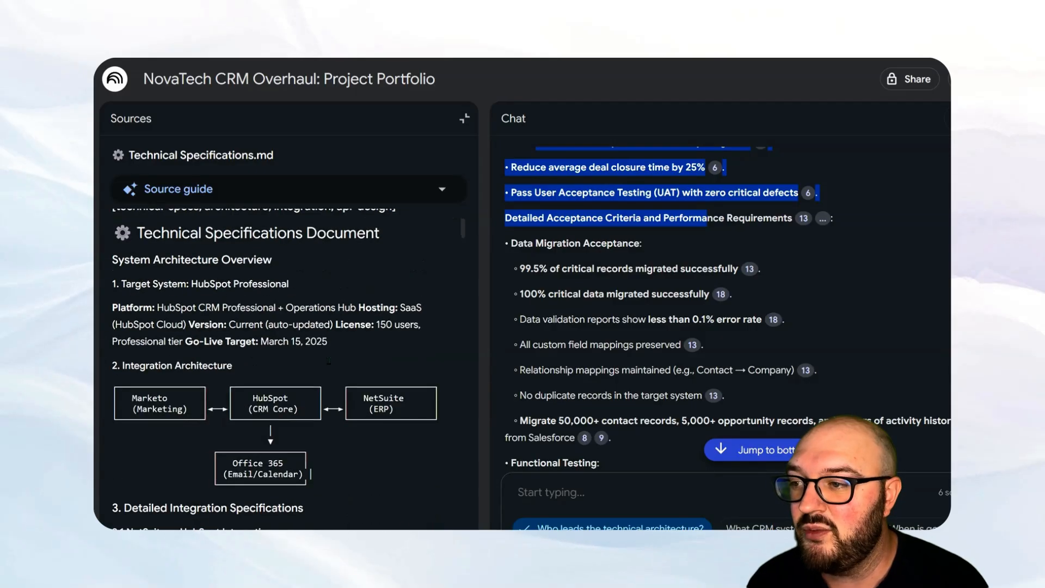
scroll("up", 3)
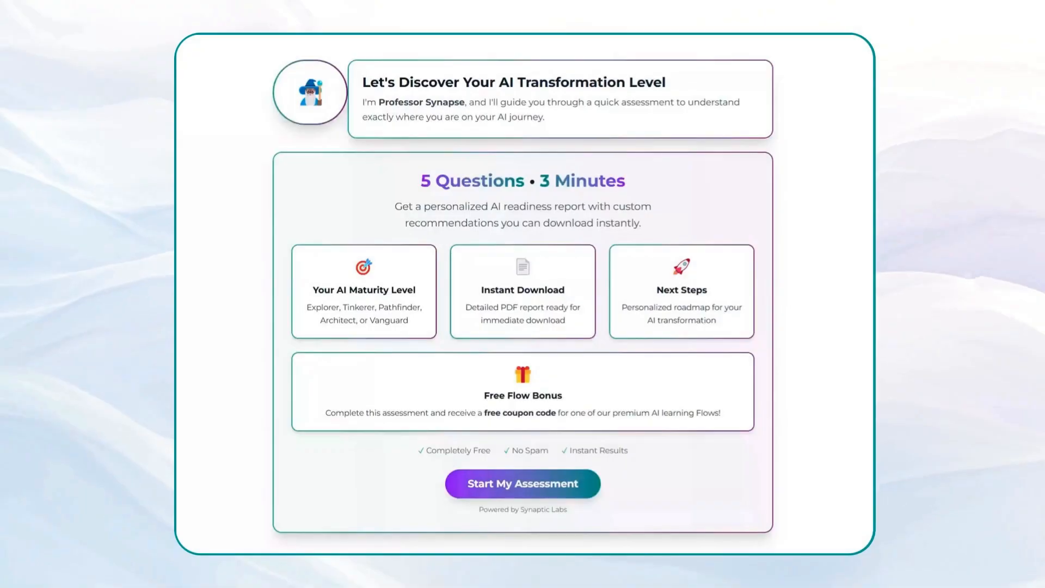
mouse_move(470, 525)
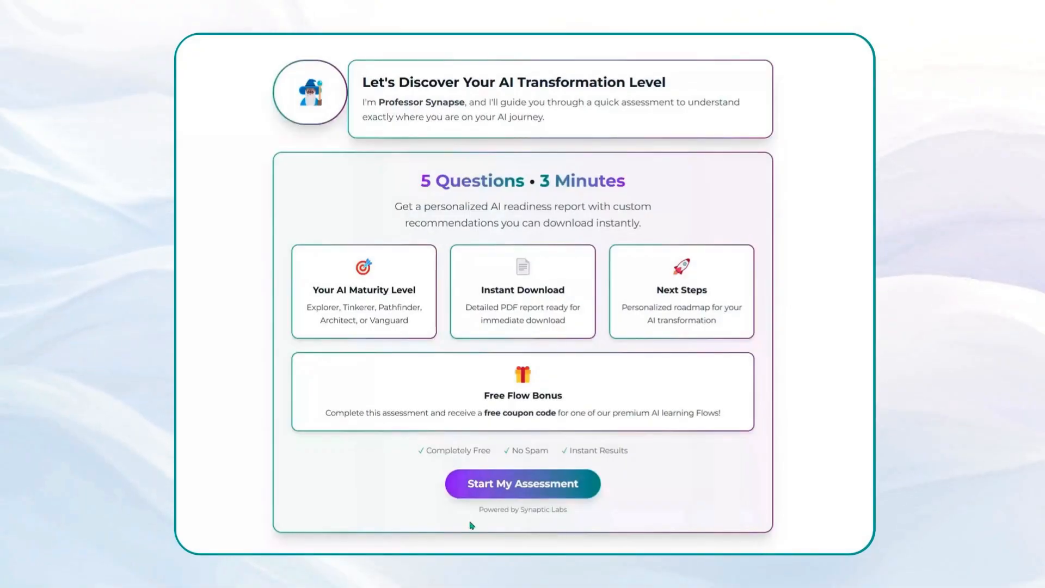
Run through the AI readiness assessment questions and generate the personalized report
left_click(522, 483)
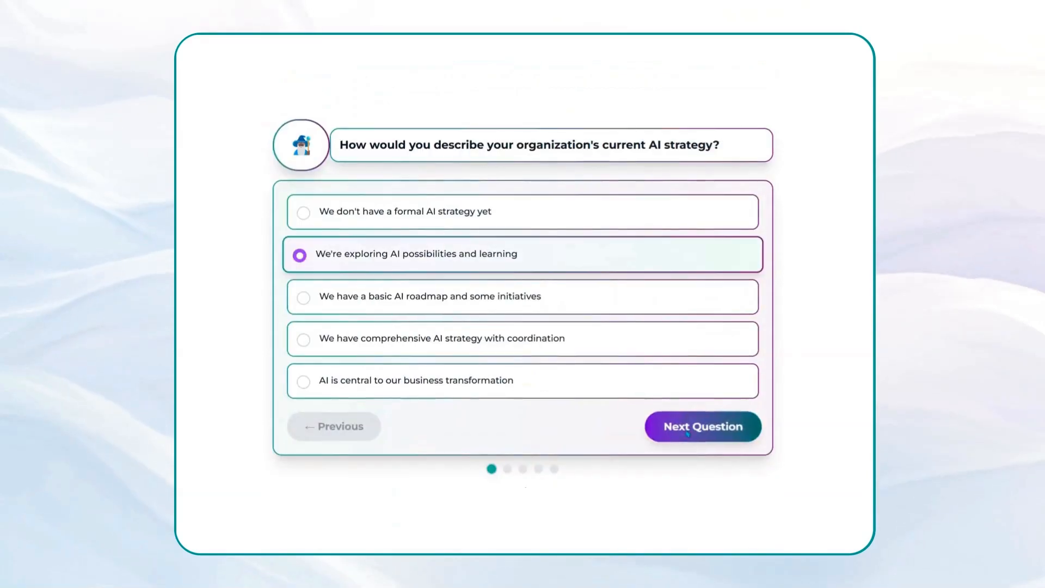
left_click(701, 425)
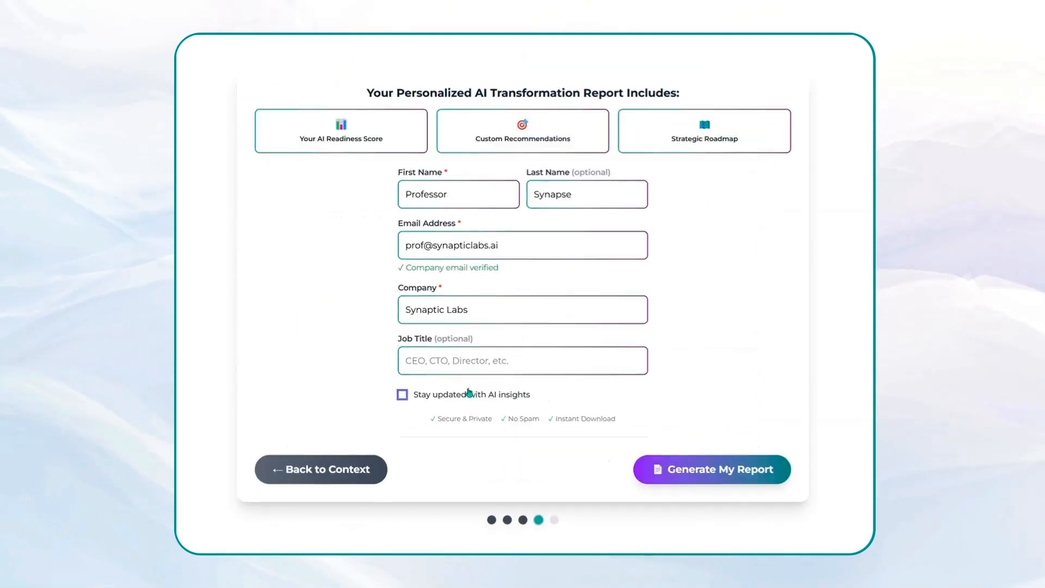
left_click(711, 468)
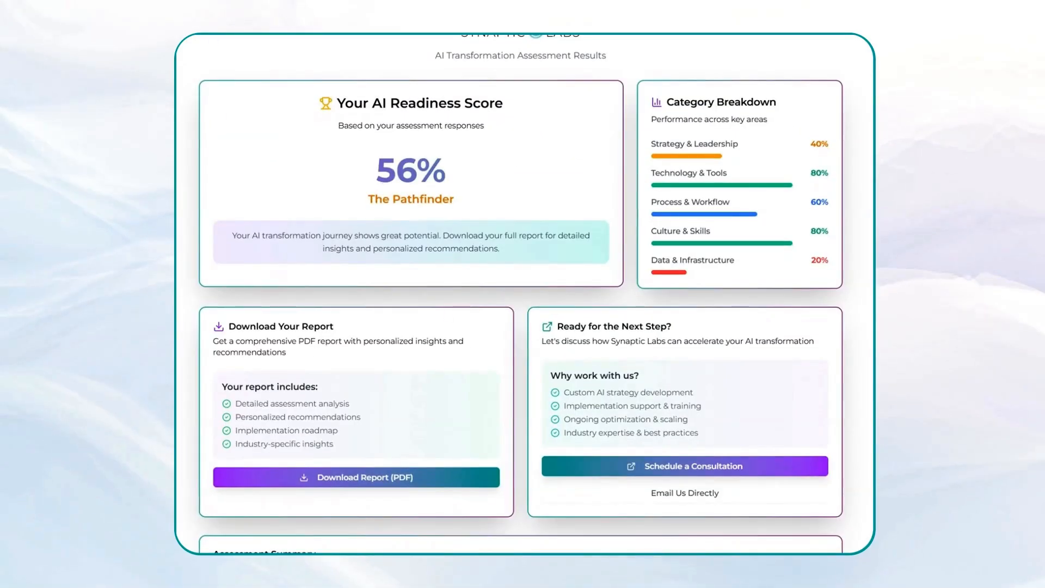
left_click(355, 476)
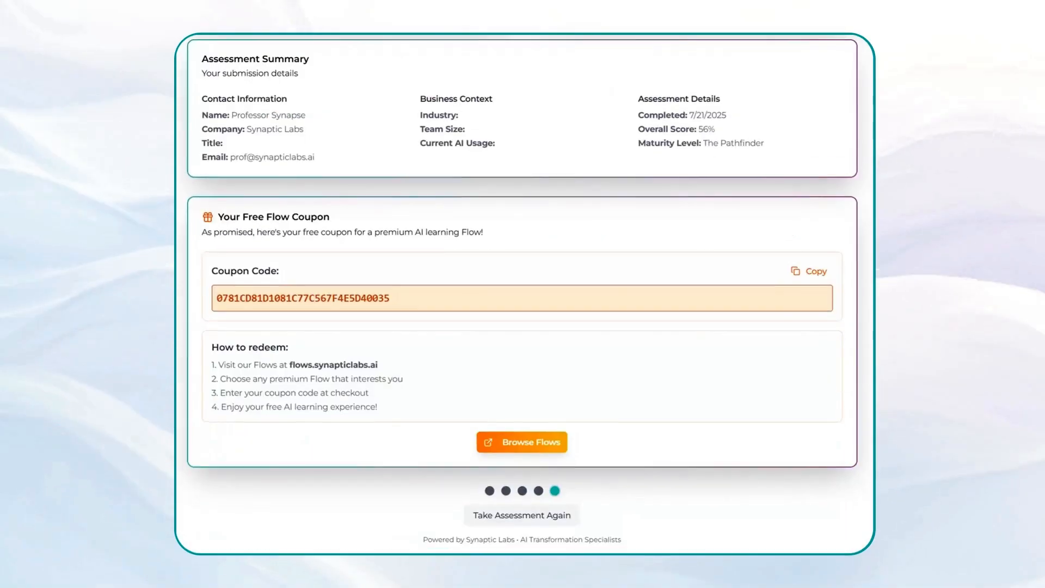
mouse_move(311, 186)
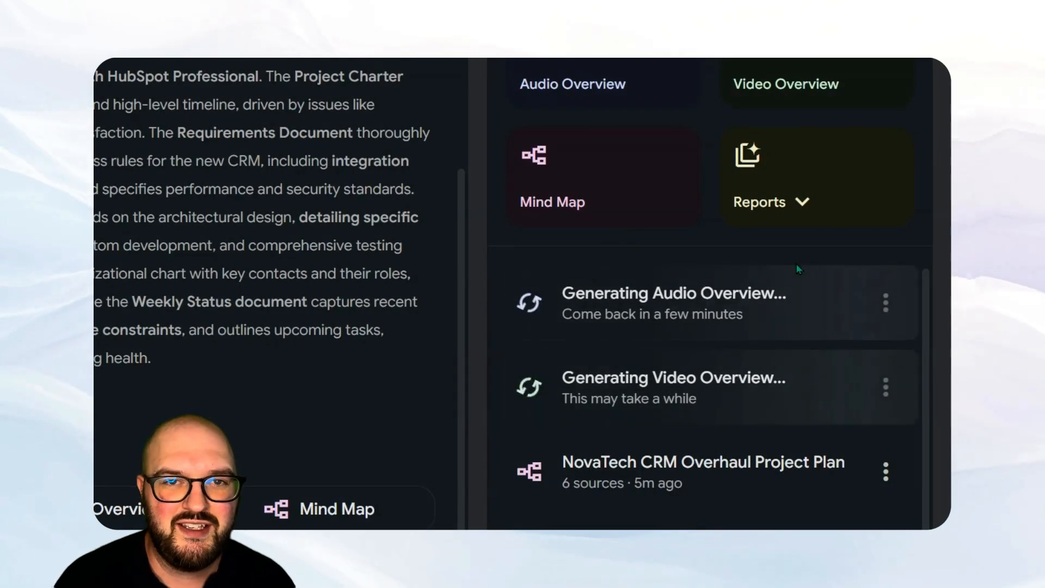
Create a Briefing doc report, then an FAQ report from the Reports list
left_click(771, 202)
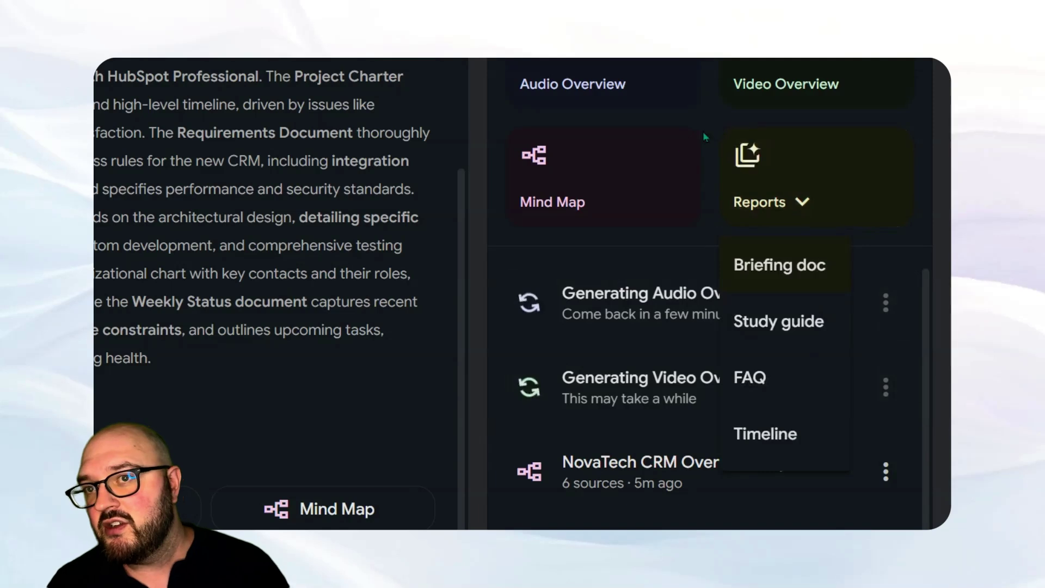
left_click(779, 265)
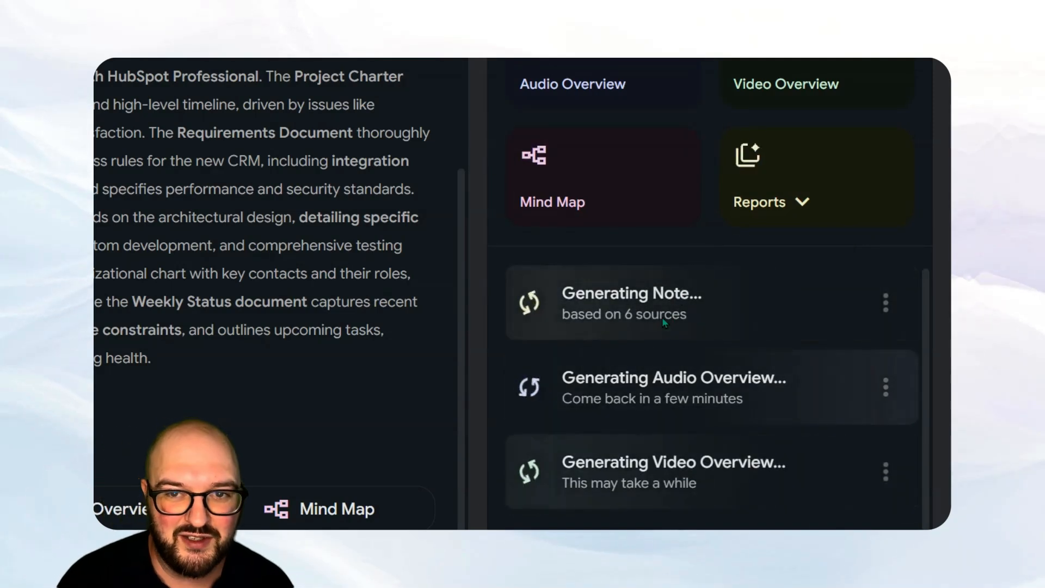
left_click(771, 202)
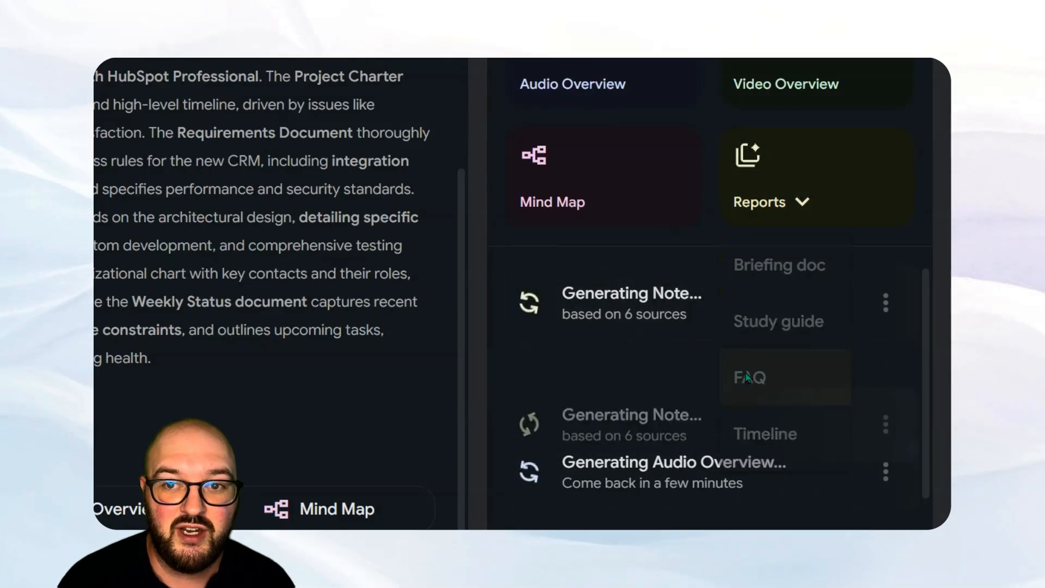
left_click(772, 202)
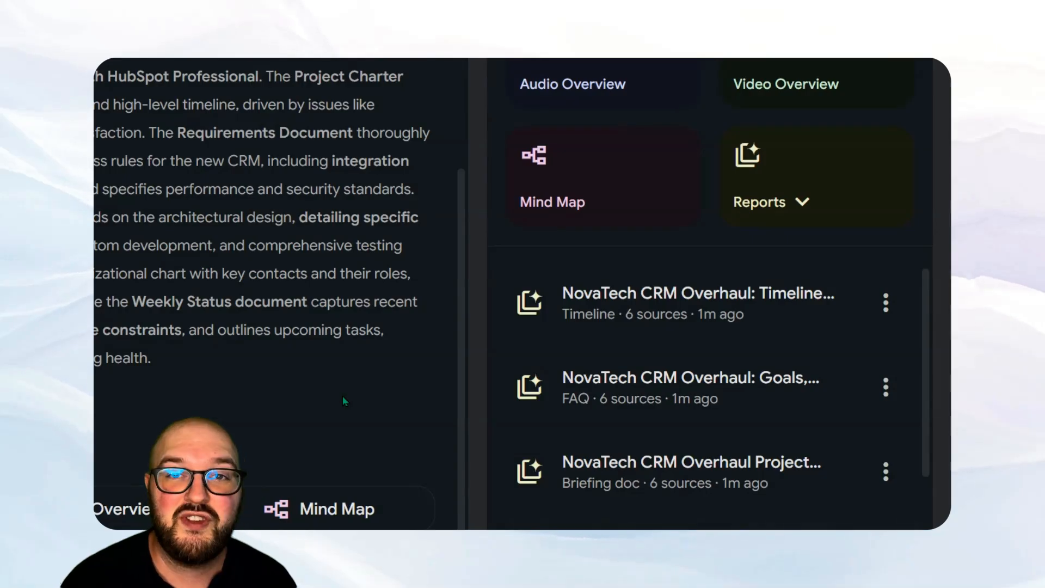
mouse_move(577, 348)
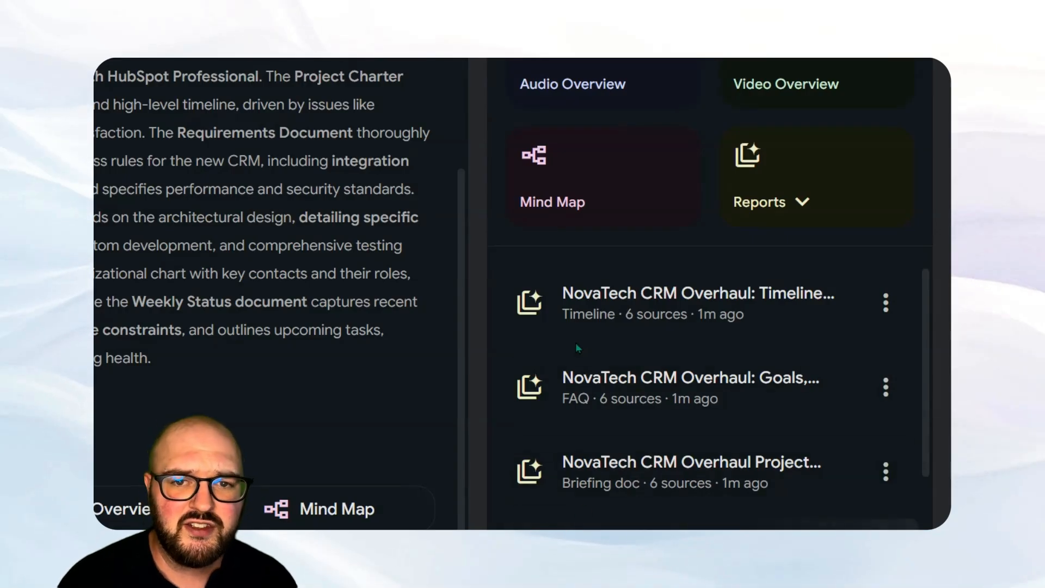
Open the generated Project Briefing doc and read through the whole note
left_click(691, 461)
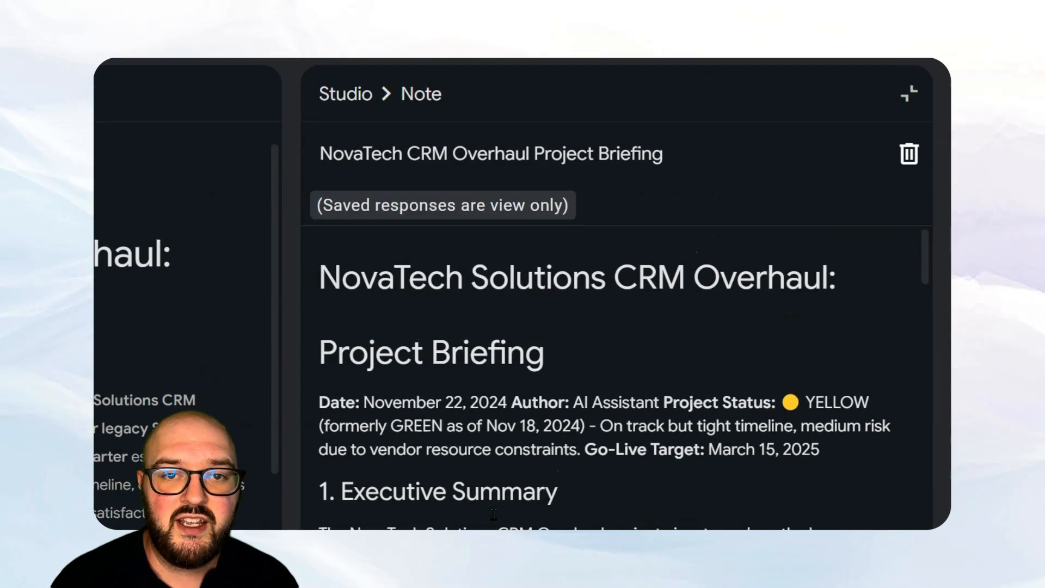
scroll("down", 3)
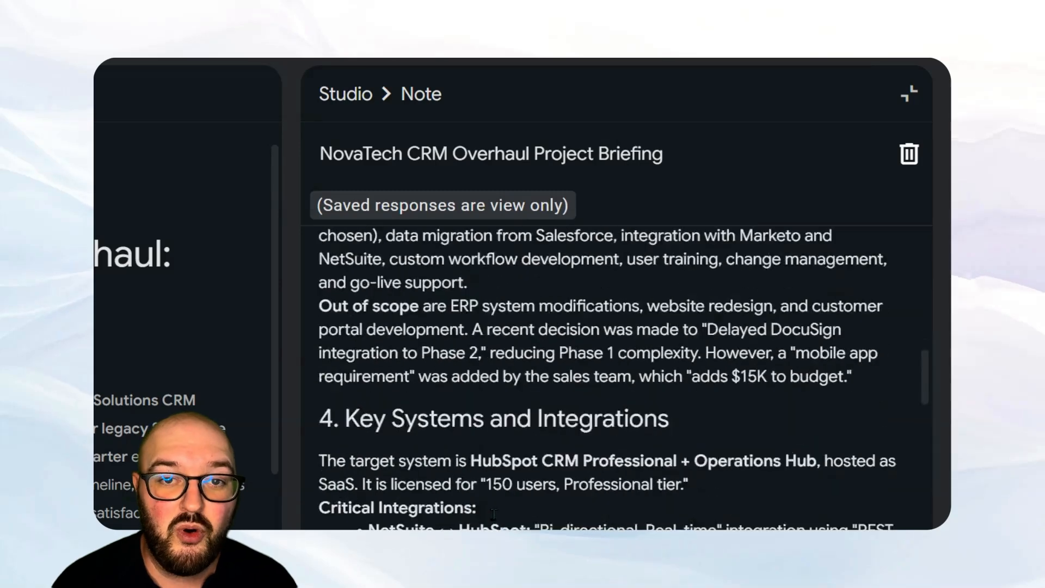
scroll("down", 3)
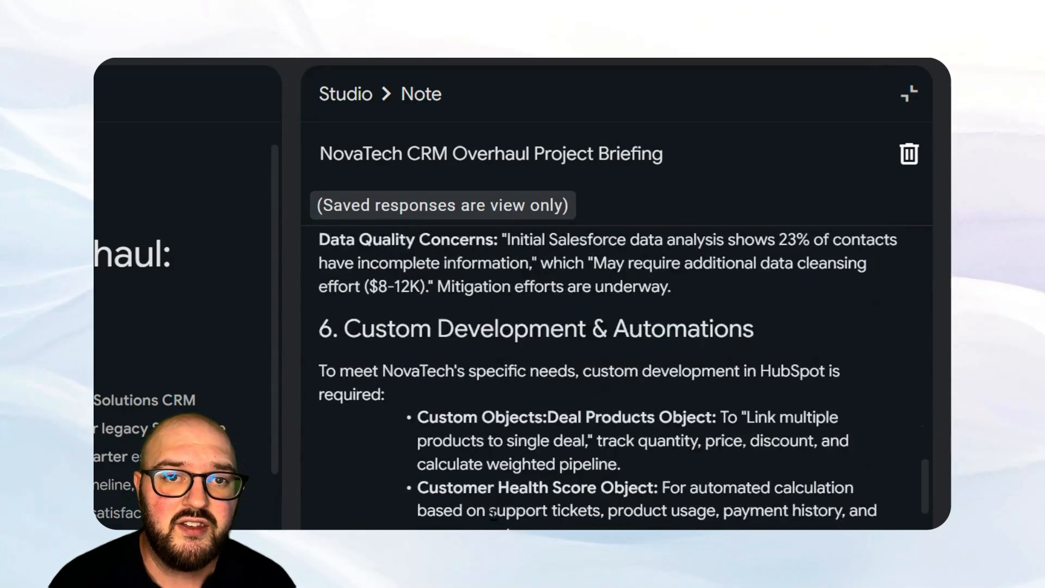
scroll("down", 3)
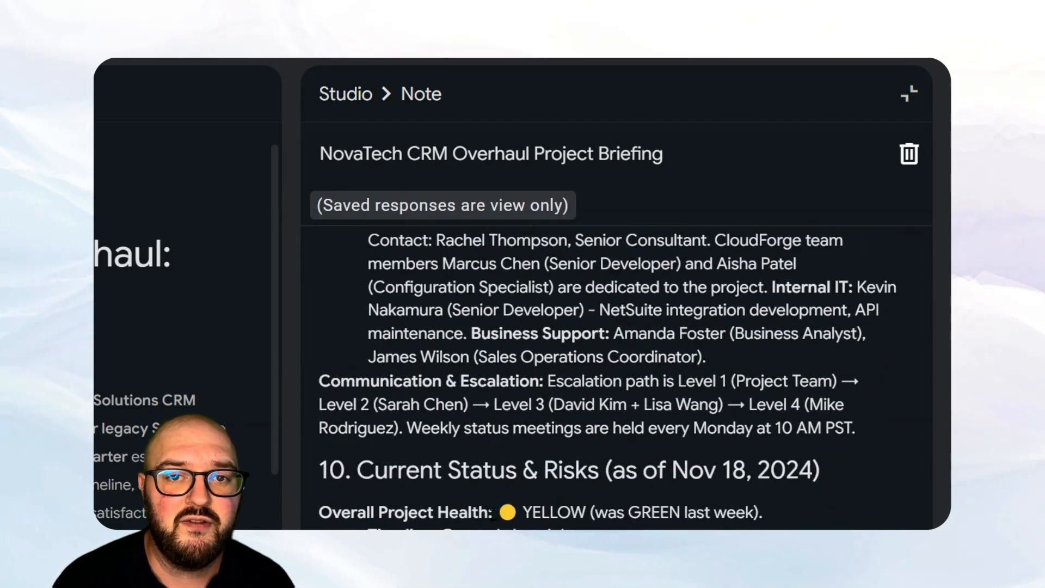
scroll("down", 3)
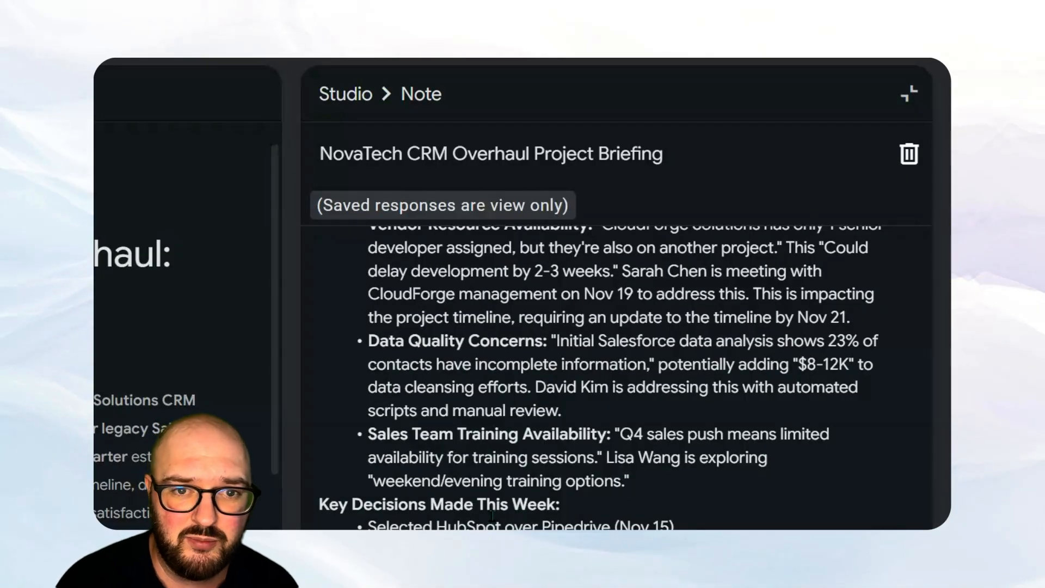
scroll("up", 3)
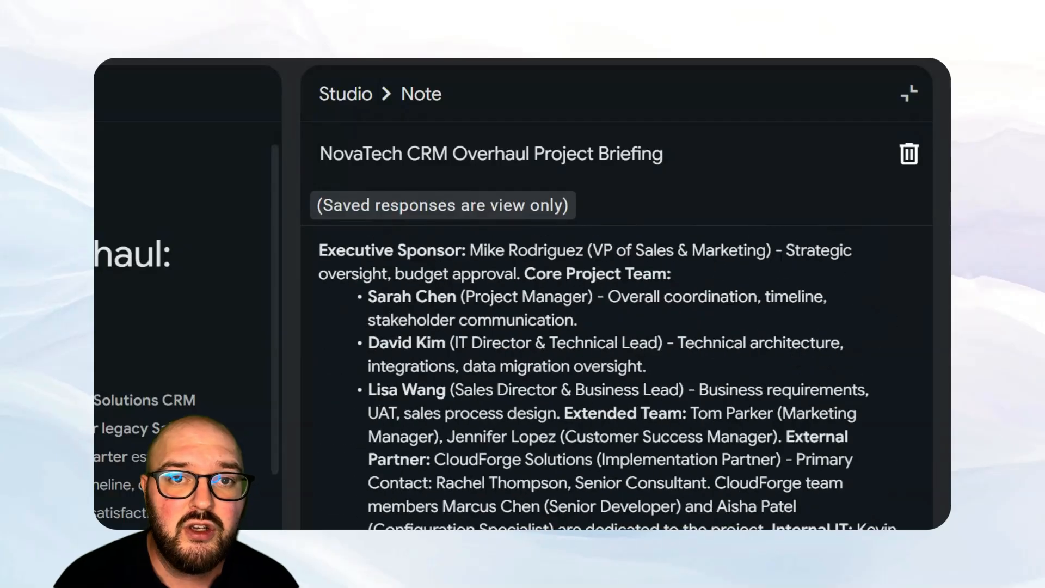
scroll("down", 3)
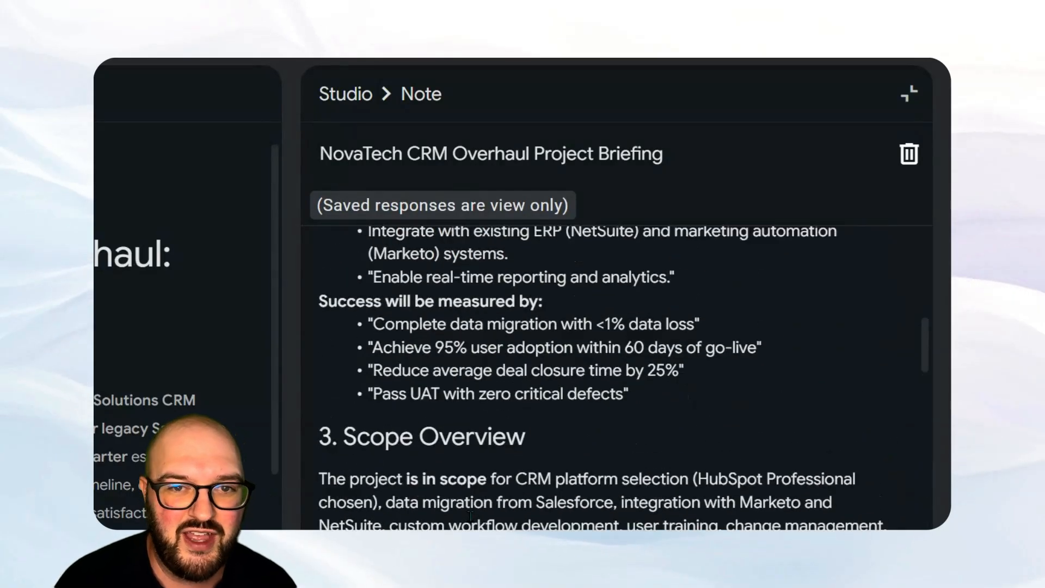
scroll("up", 3)
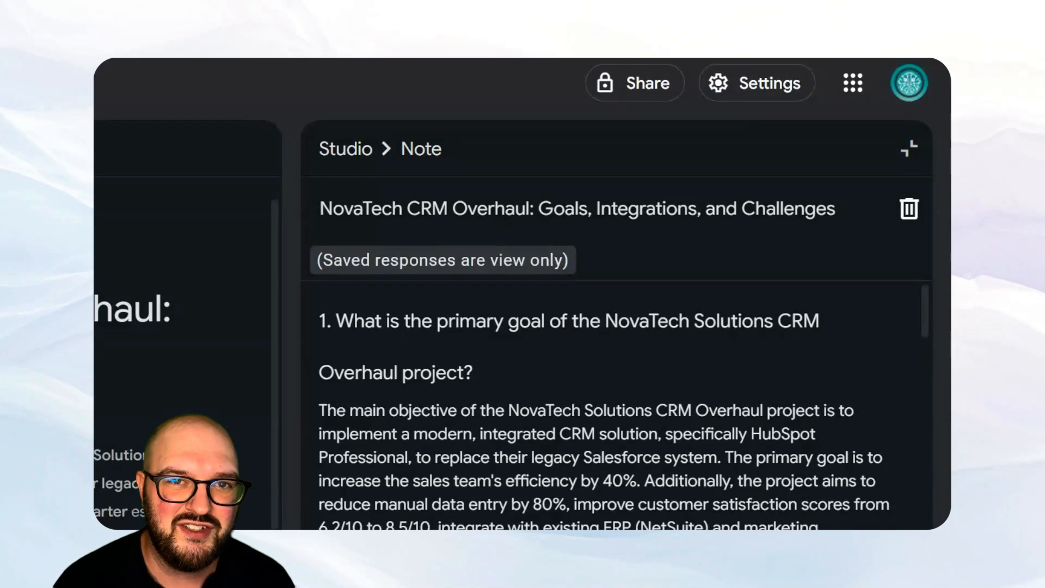
Scroll down through the FAQ report's content
scroll("down", 3)
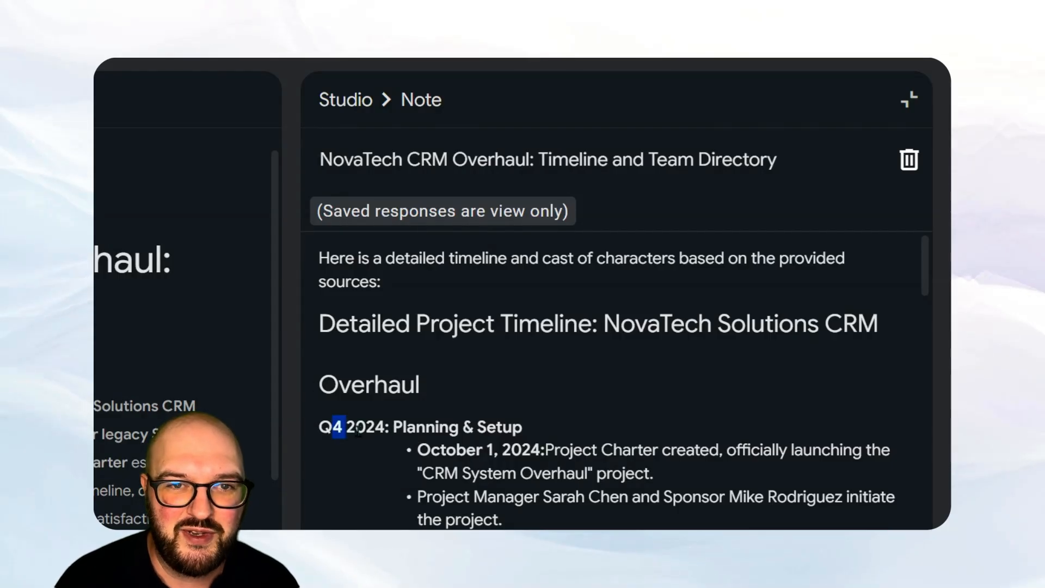
Read down through the timeline entries and team bios, then return toward the top
scroll("down", 3)
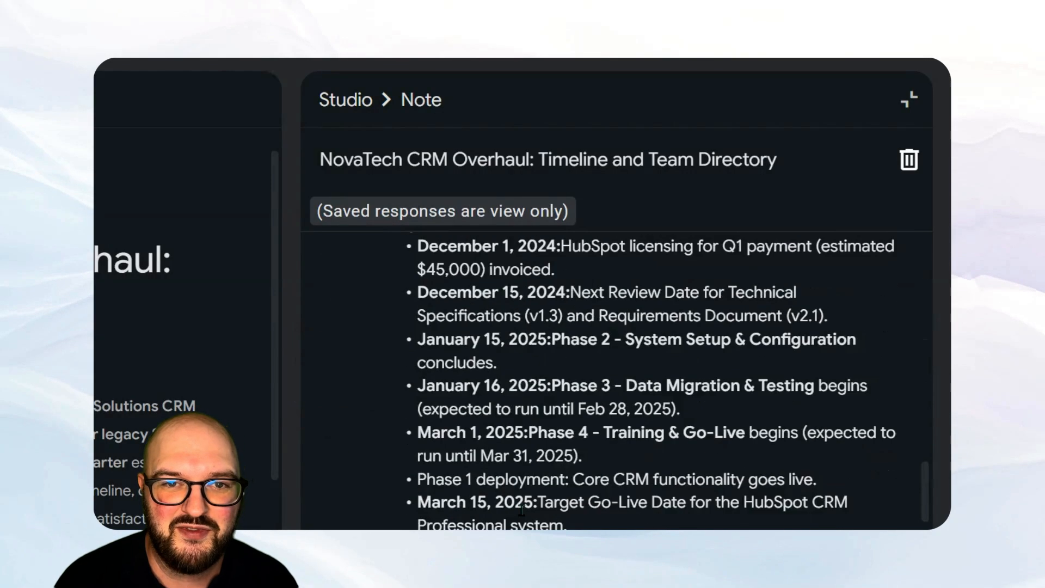
scroll("down", 3)
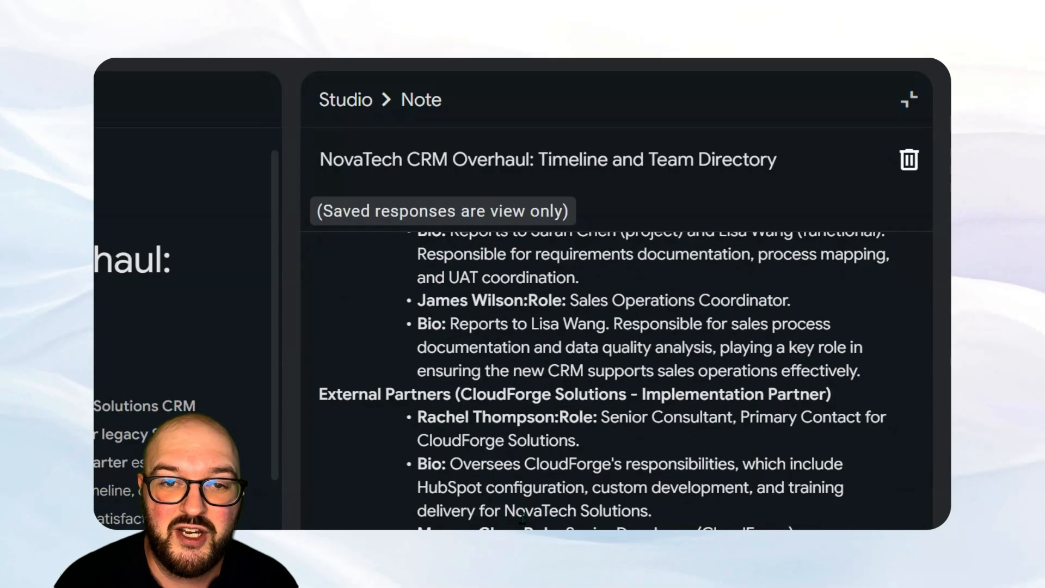
scroll("up", 3)
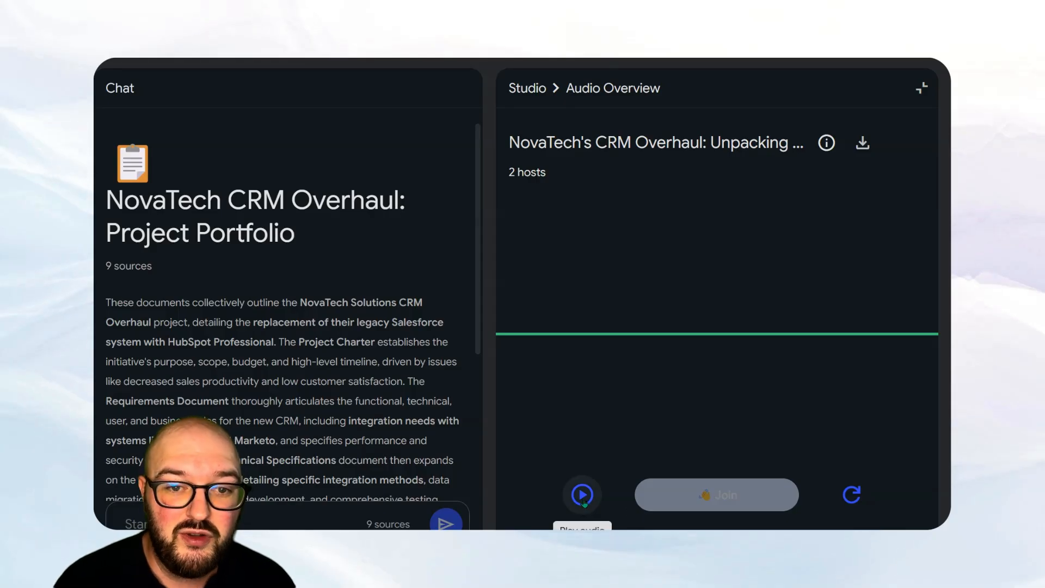
Play the two-host audio overview, join the conversation, and return to the Studio outputs
left_click(582, 495)
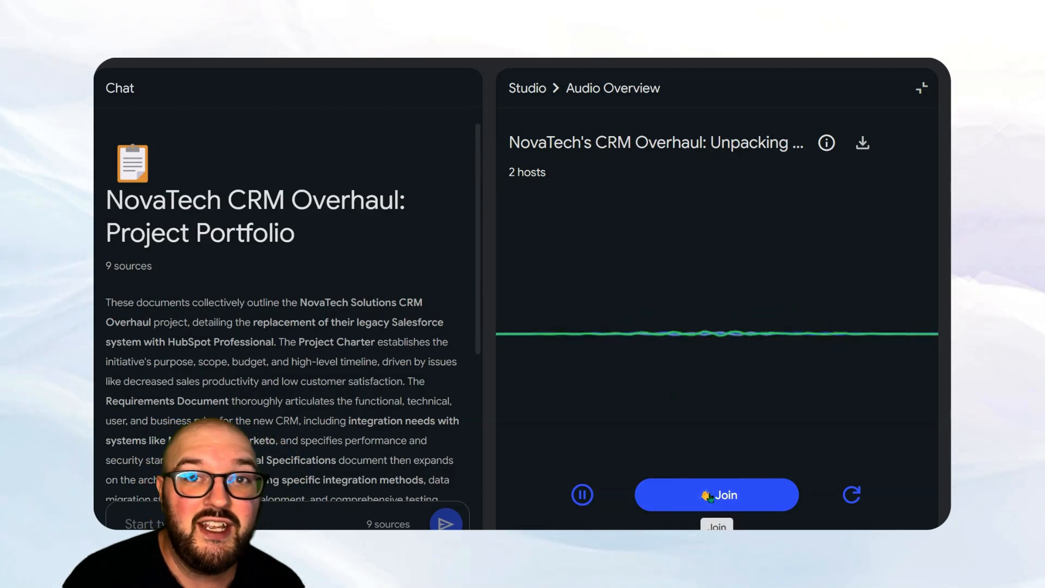
left_click(716, 494)
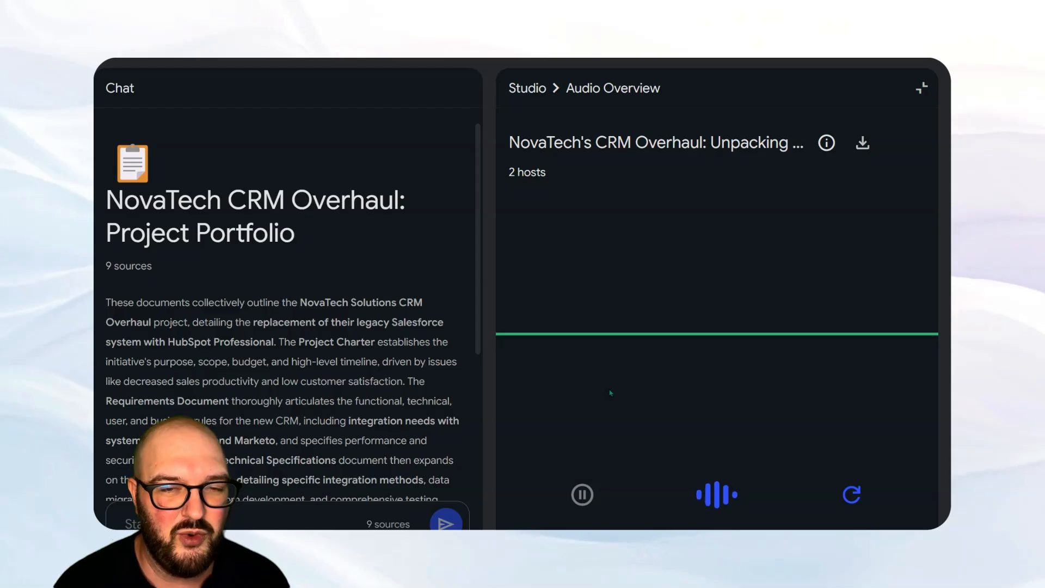
left_click(921, 87)
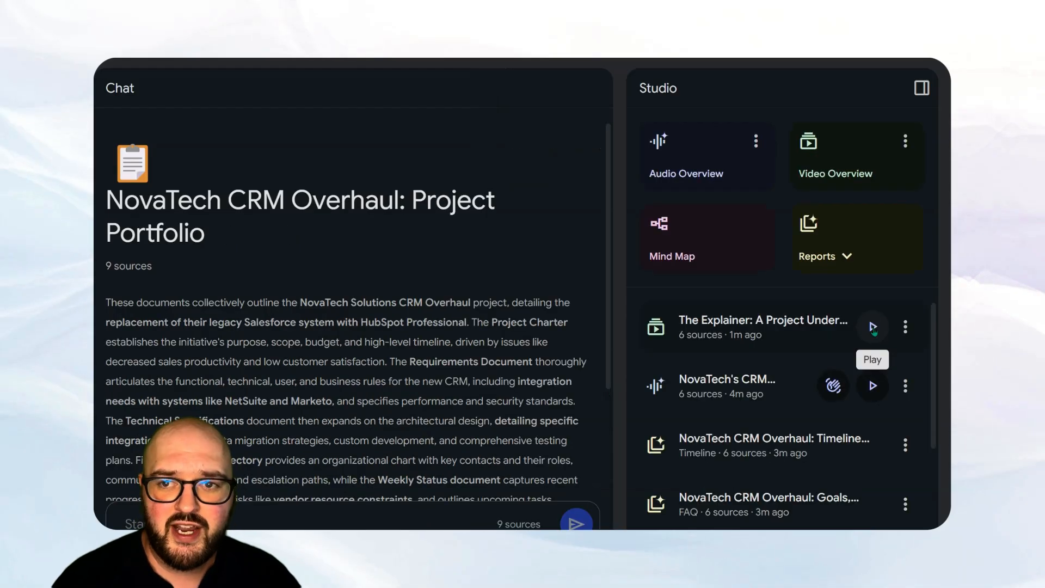
Play 'The Explainer: A Project Under Pressure' video to about two minutes, then return to Studio
left_click(873, 327)
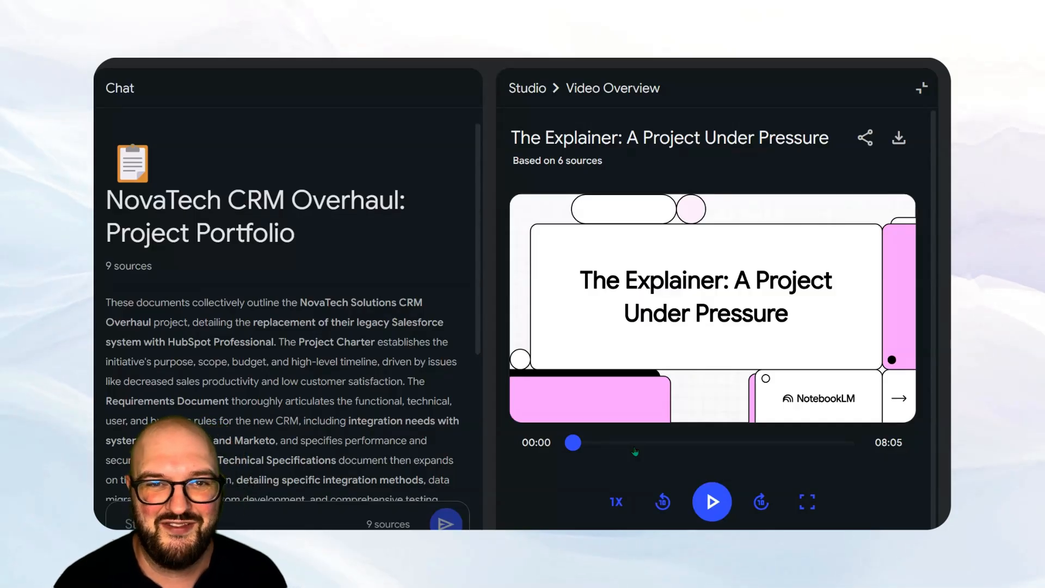
left_click(712, 501)
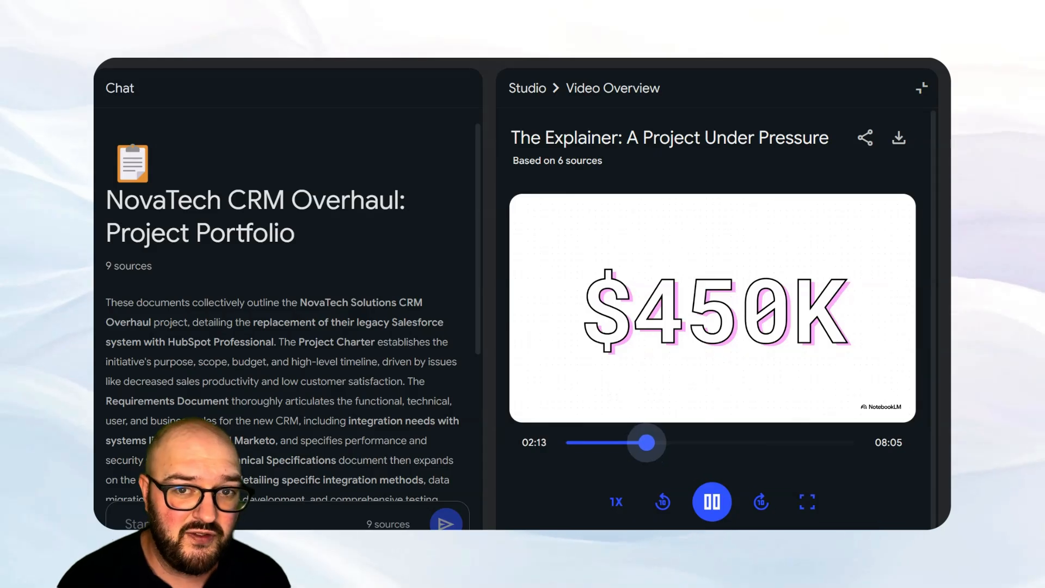
left_click(923, 87)
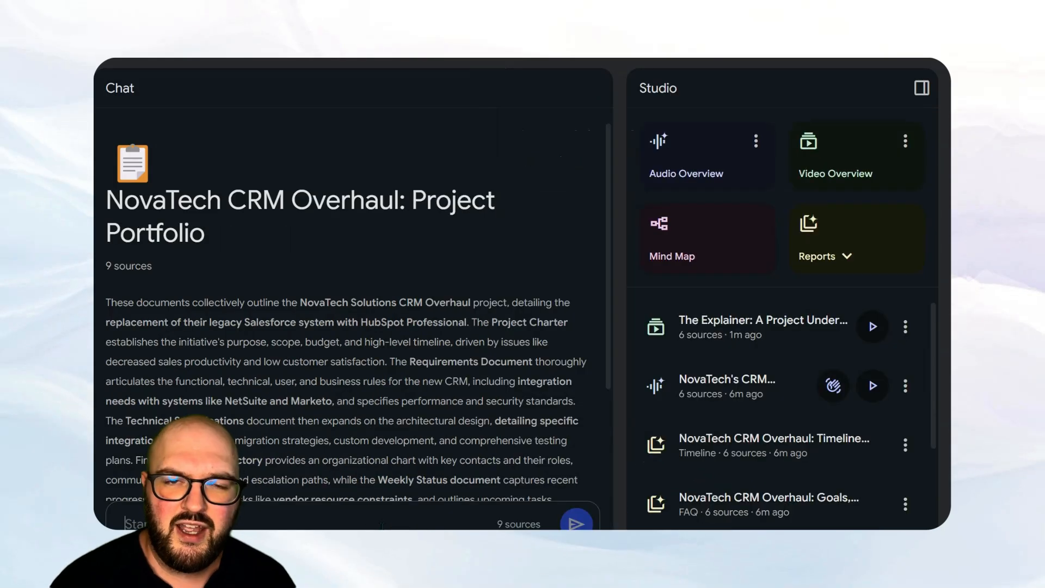